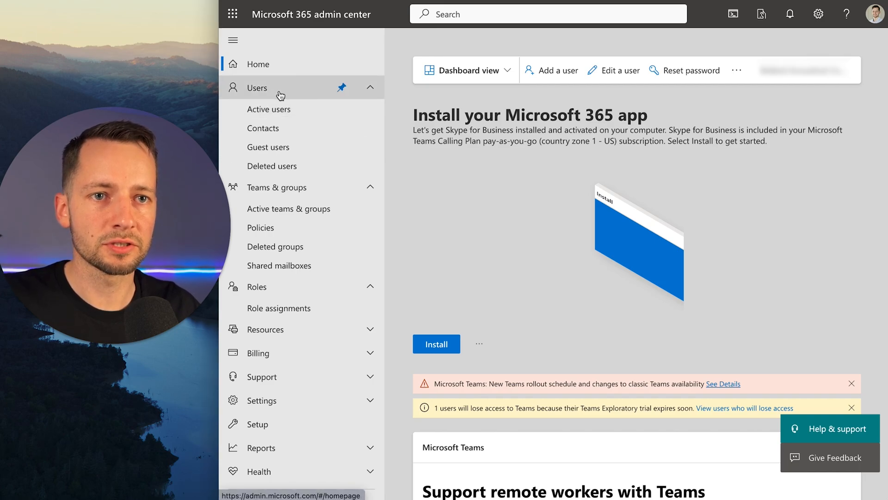
mouse_move(264, 97)
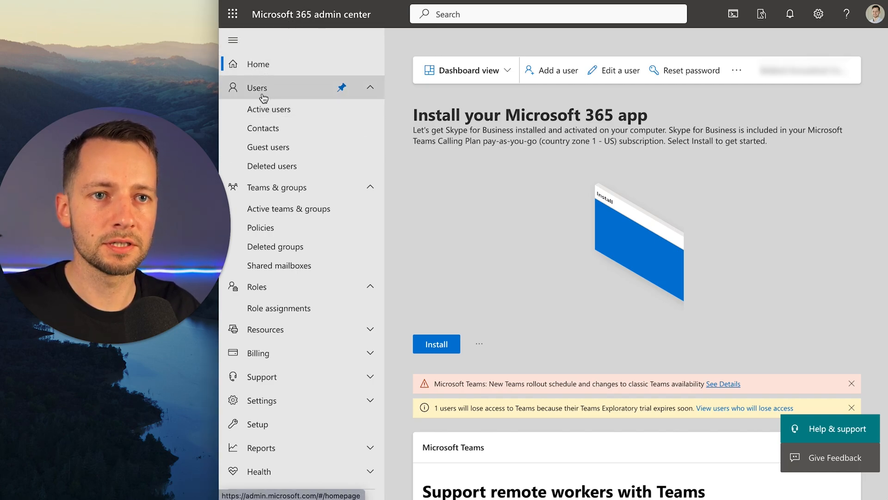
Expand the full admin navigation and show the Active users list.
left_click(370, 87)
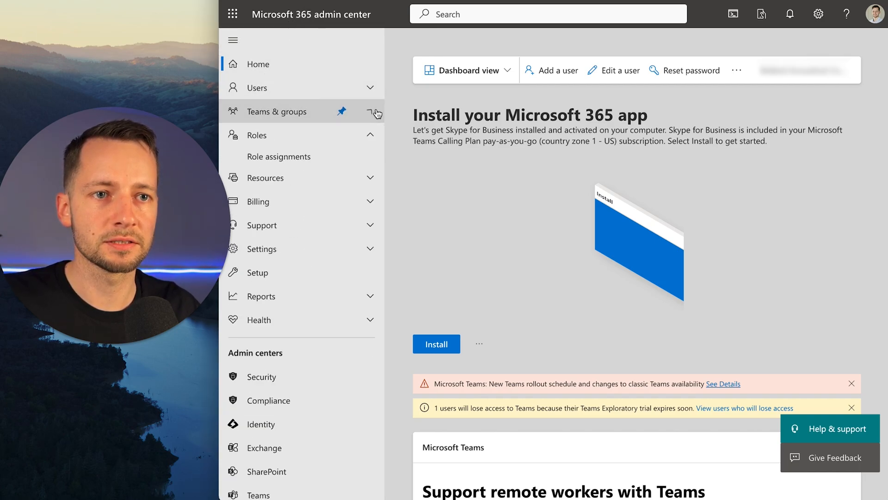
scroll("down", 3)
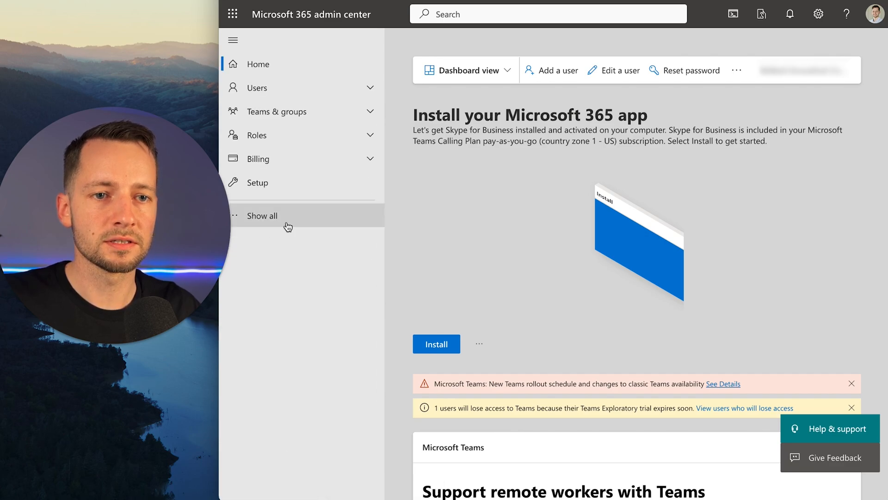
left_click(261, 216)
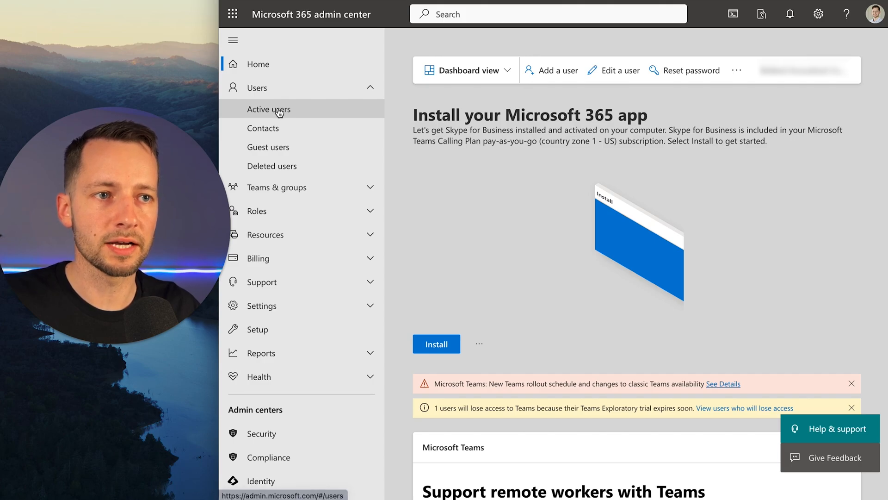
mouse_move(337, 78)
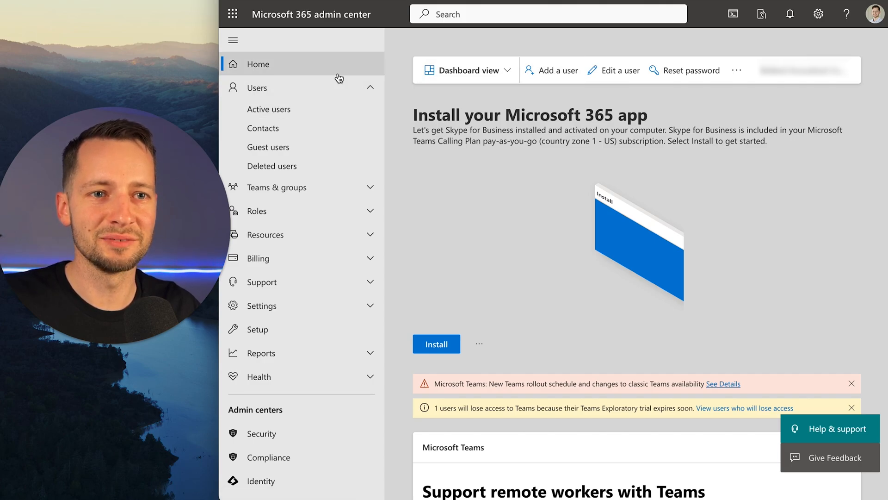
left_click(269, 109)
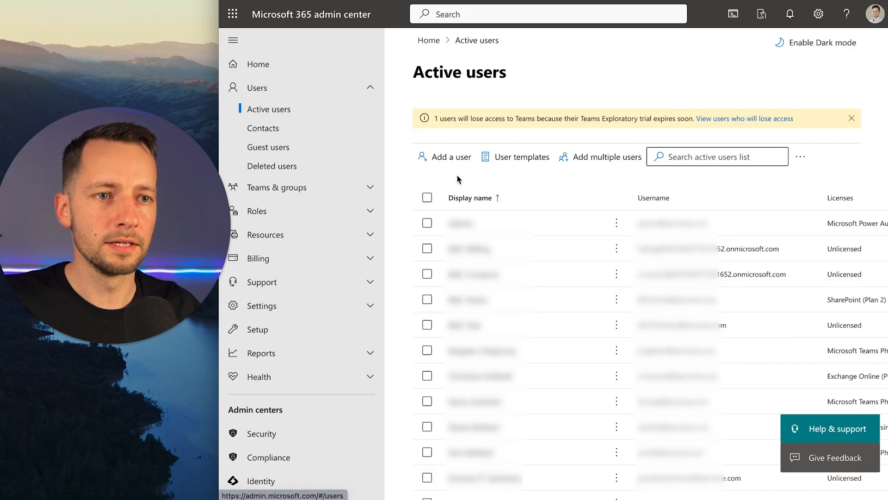
mouse_move(450, 157)
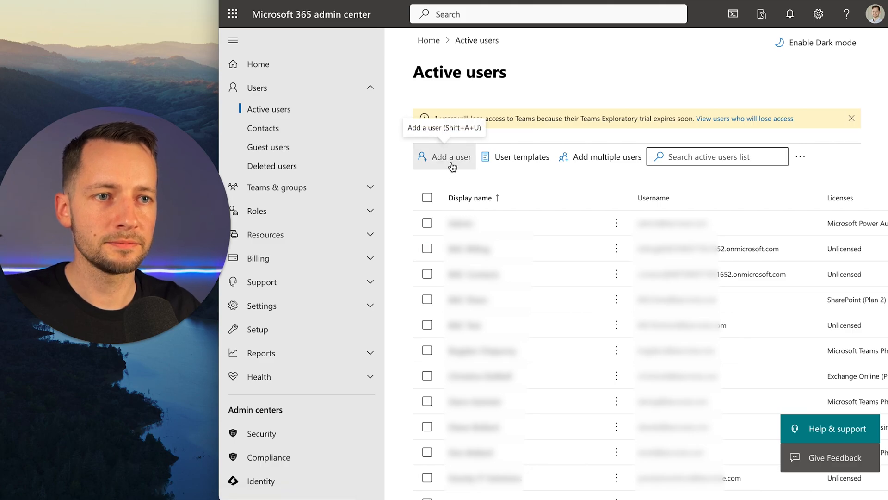
Begin a new user with display name 'Apex One Tech'.
left_click(445, 157)
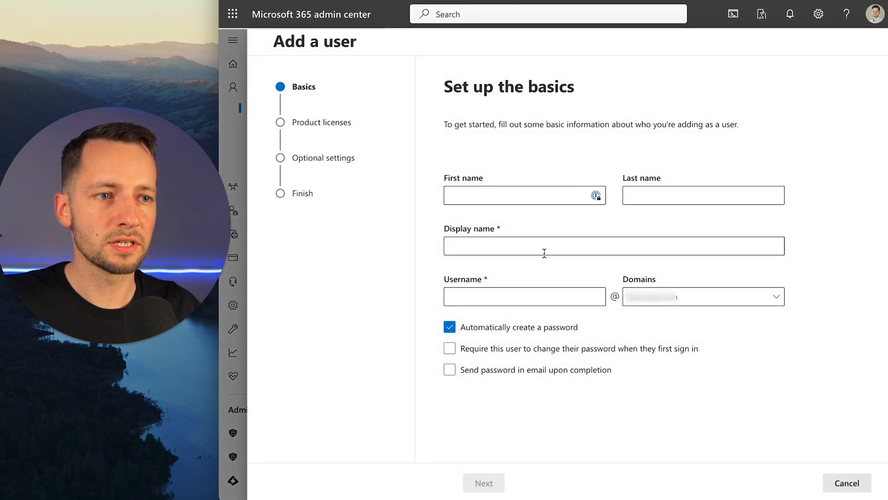
left_click(523, 195)
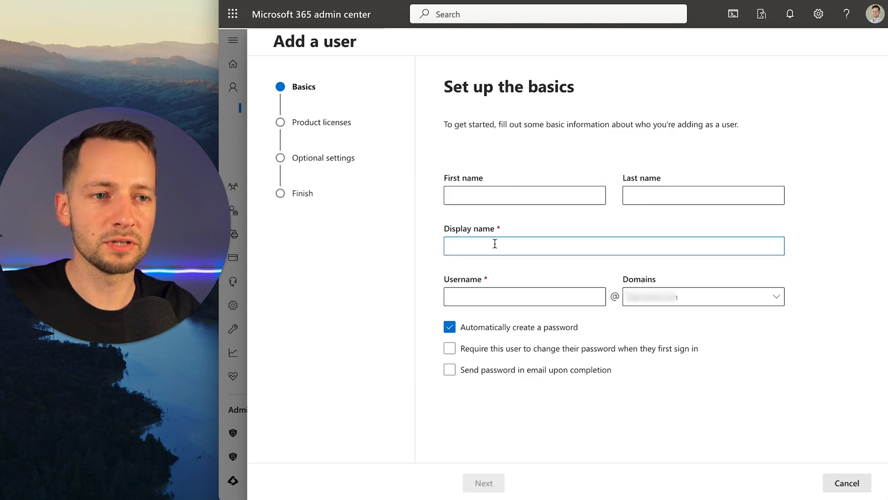
type("Apex One")
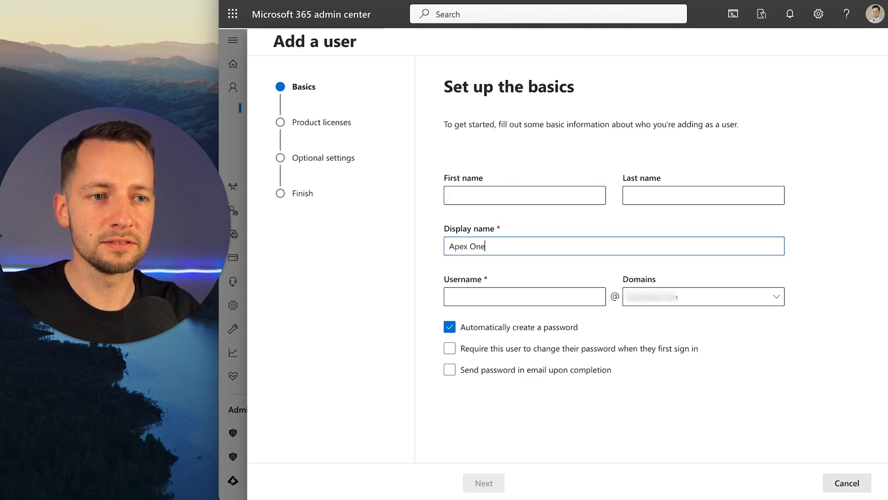
type("Te")
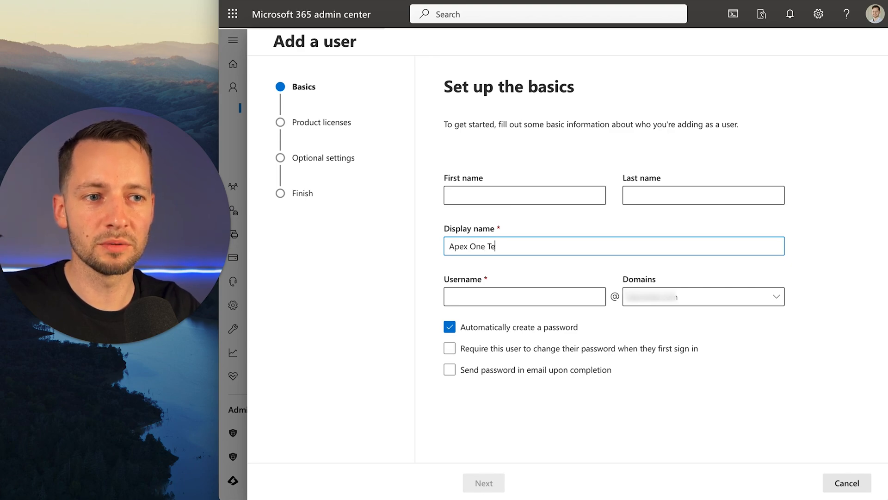
type("ch")
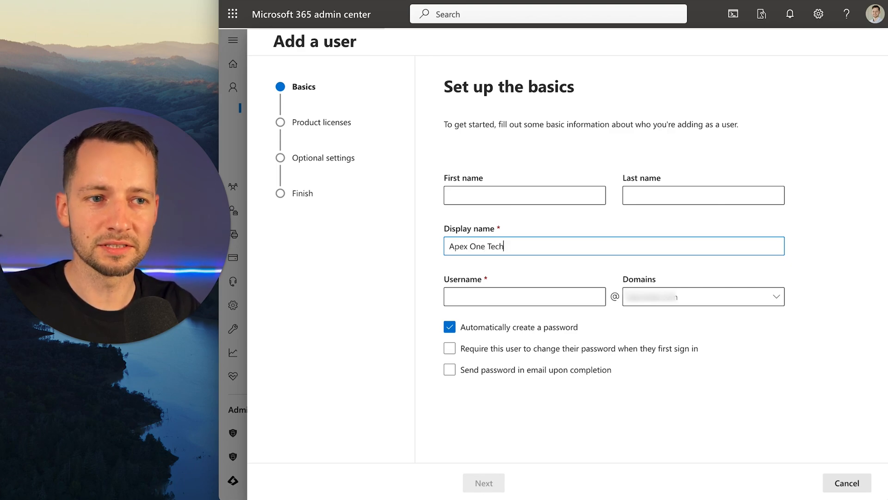
Enter first name Apex One, last name Tech and username ApexOneTech.
left_click(524, 195)
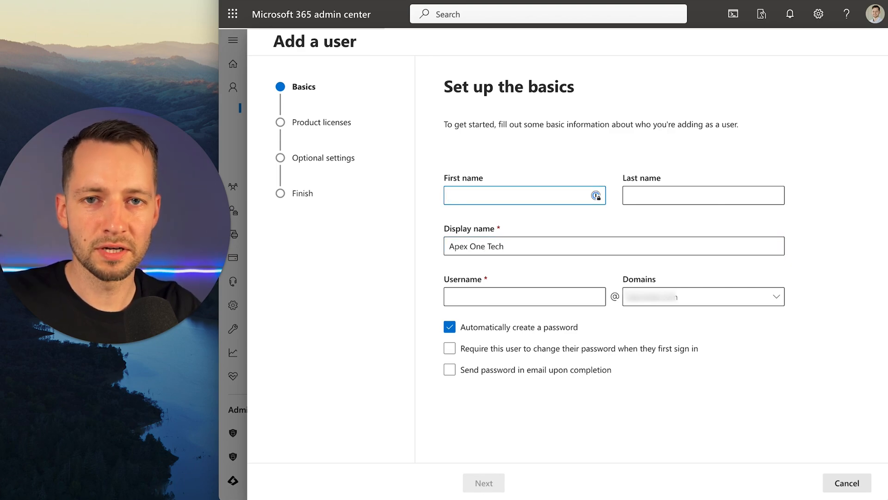
type("Apex One")
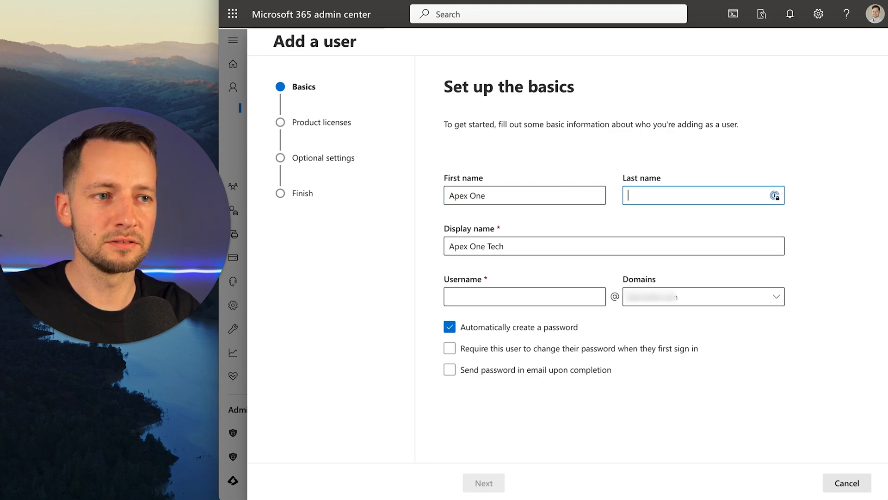
type("Tech")
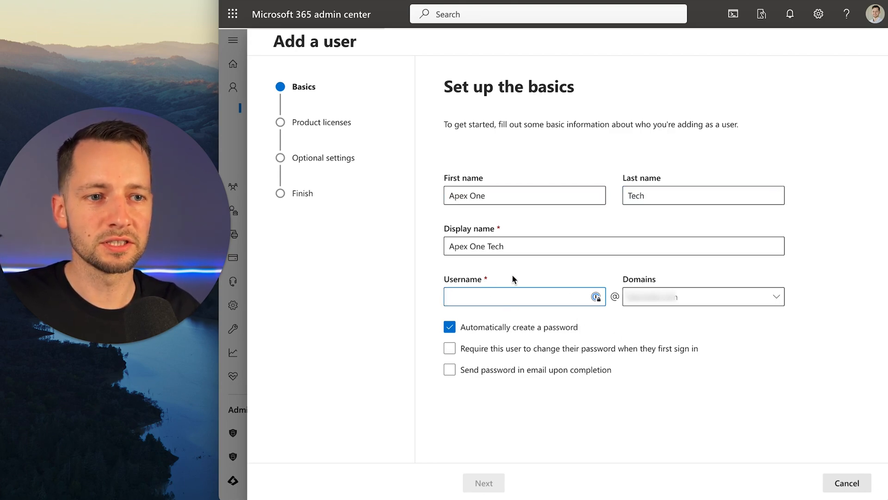
type("A")
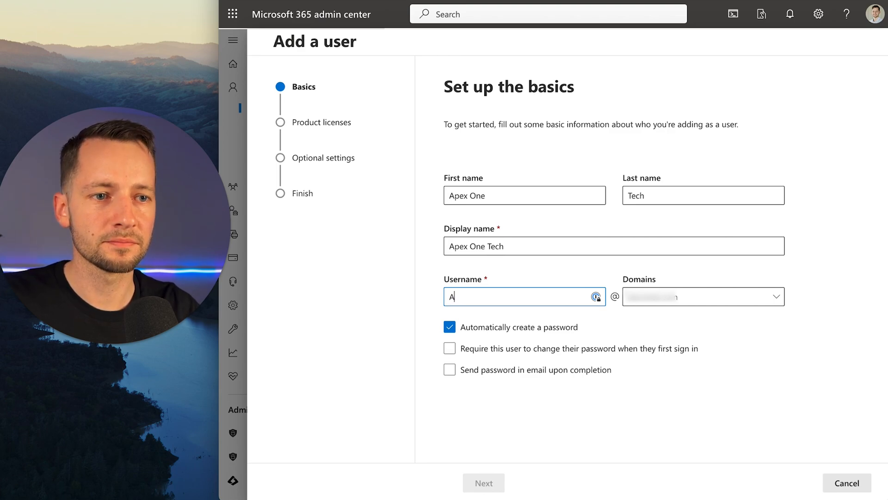
type("pexOneT")
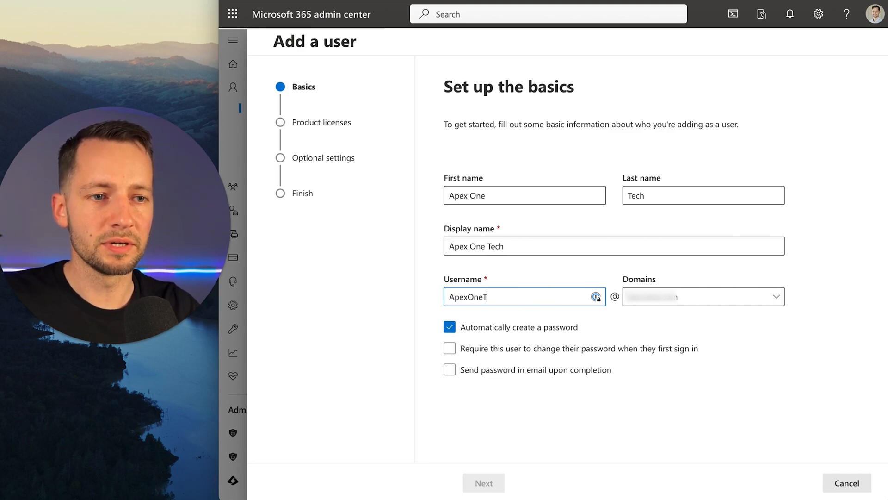
type("ech")
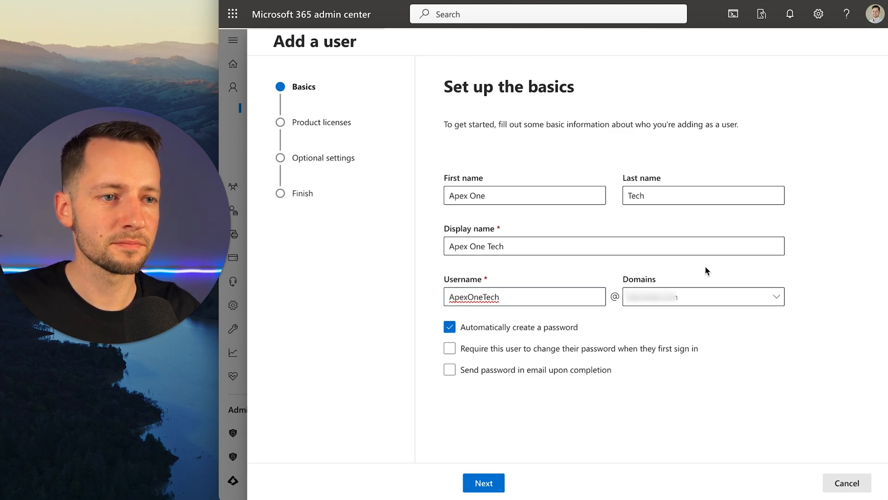
mouse_move(769, 279)
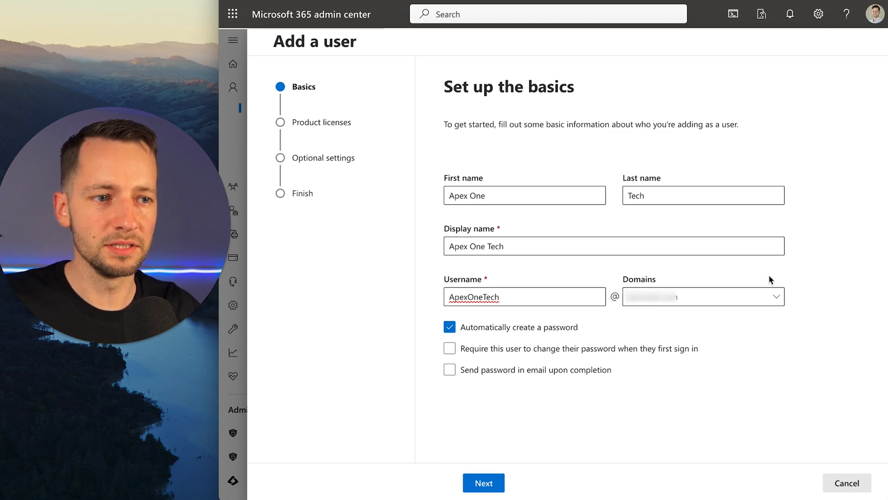
mouse_move(654, 280)
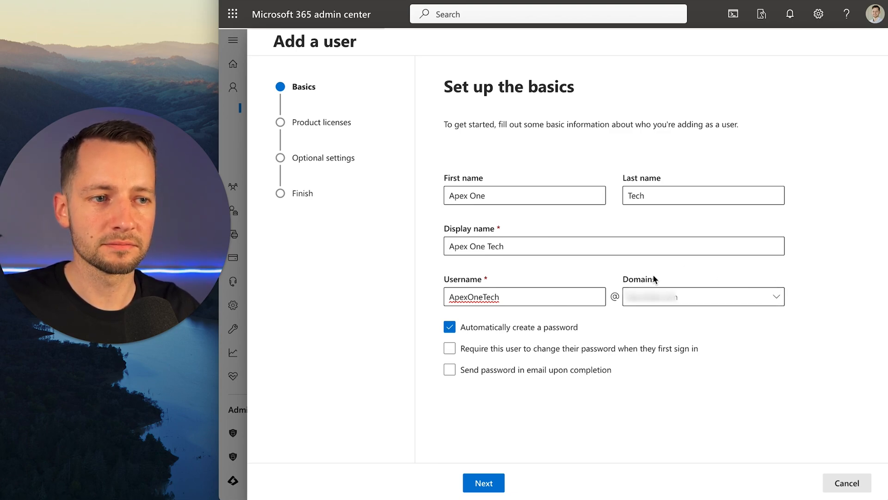
mouse_move(688, 279)
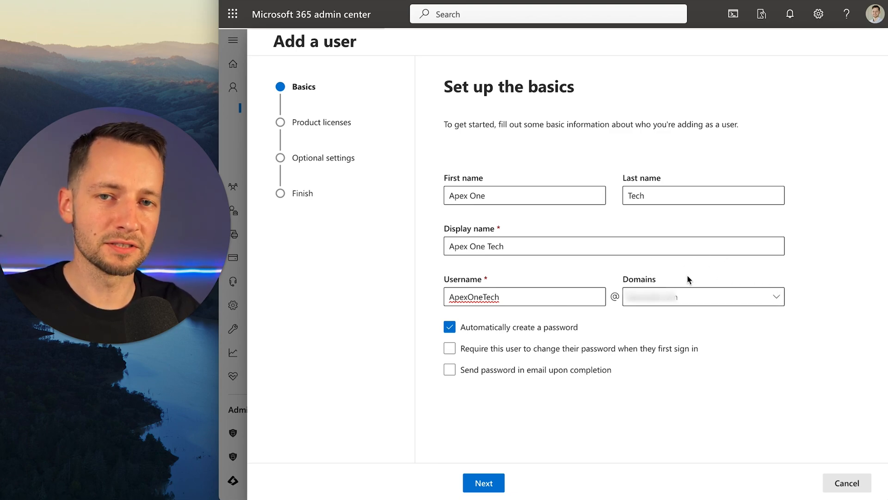
mouse_move(685, 287)
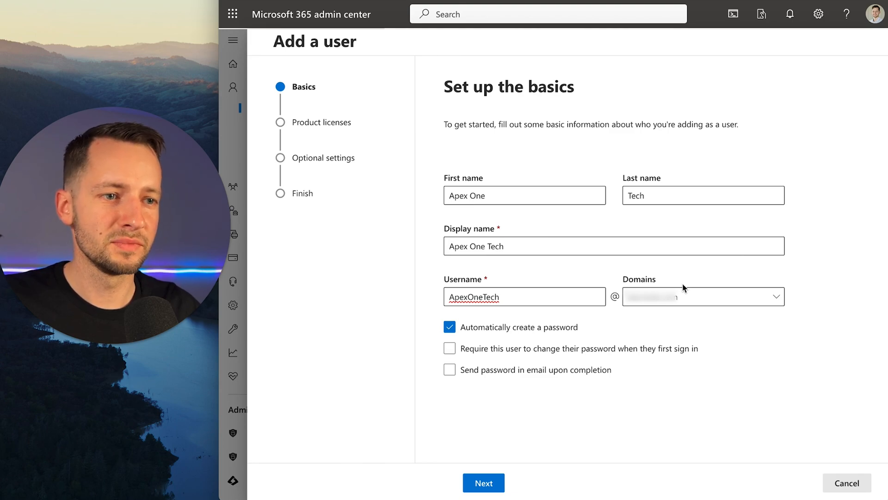
mouse_move(781, 296)
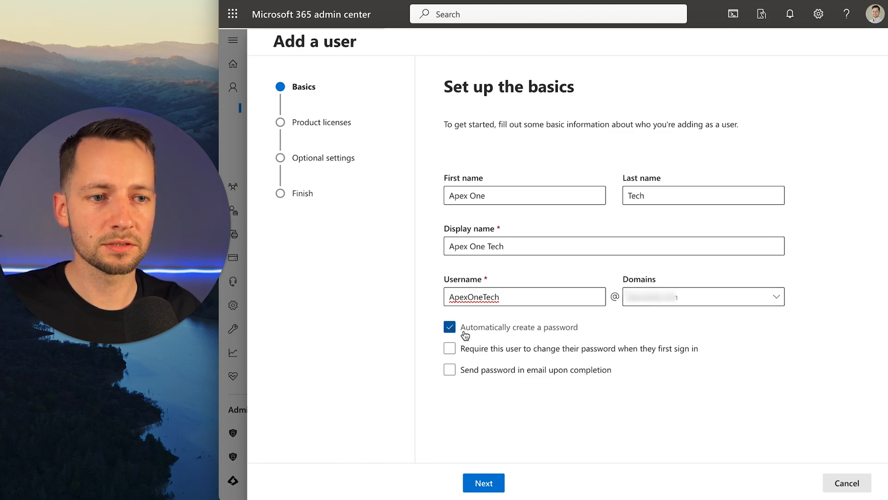
Keep automatic password creation enabled in the password options.
left_click(450, 348)
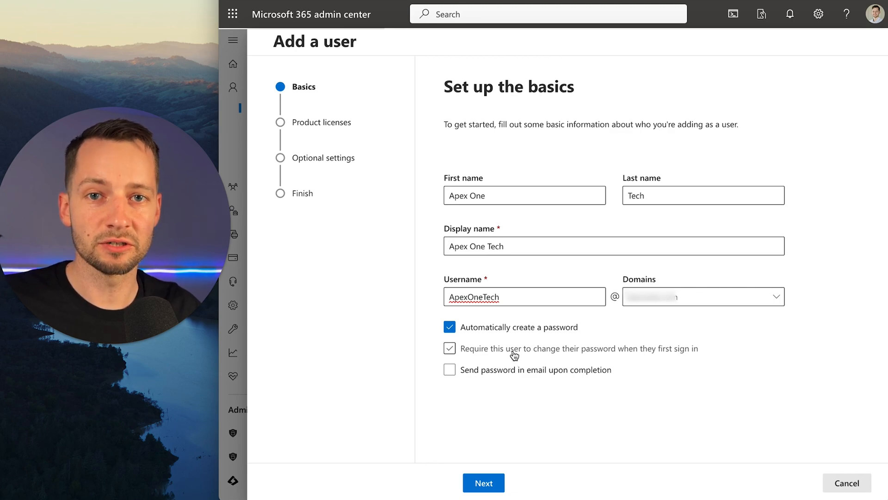
left_click(449, 348)
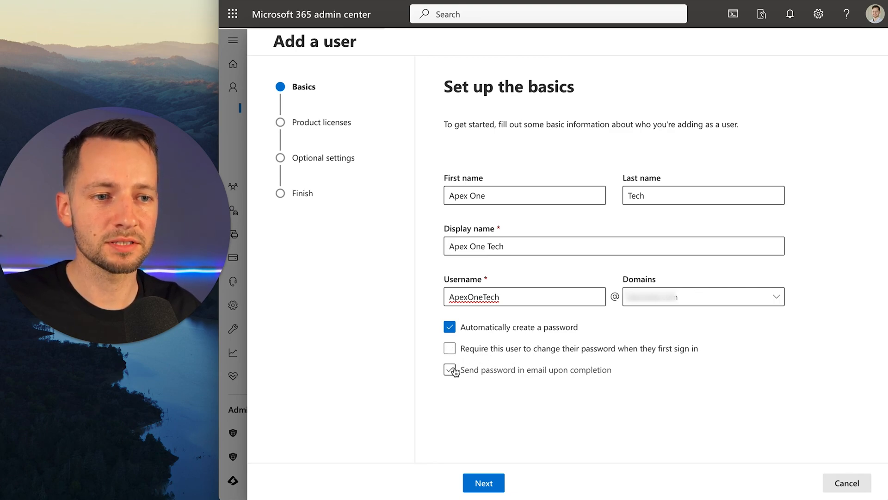
left_click(450, 369)
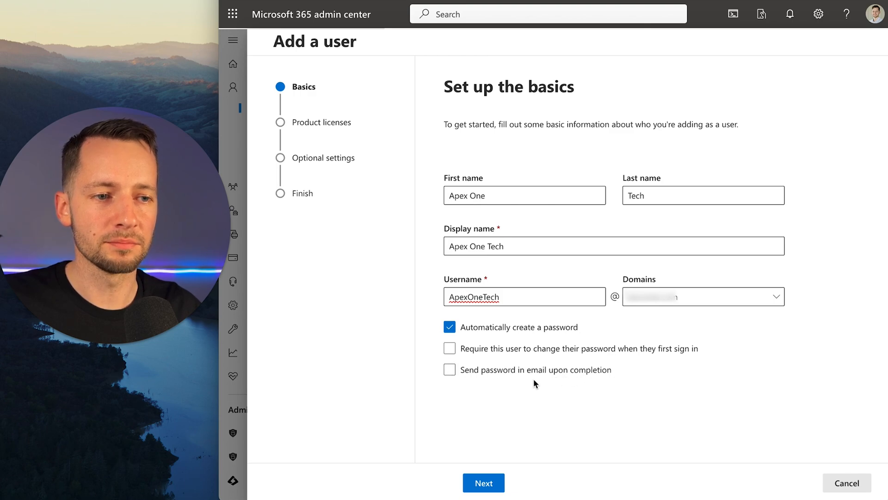
left_click(450, 369)
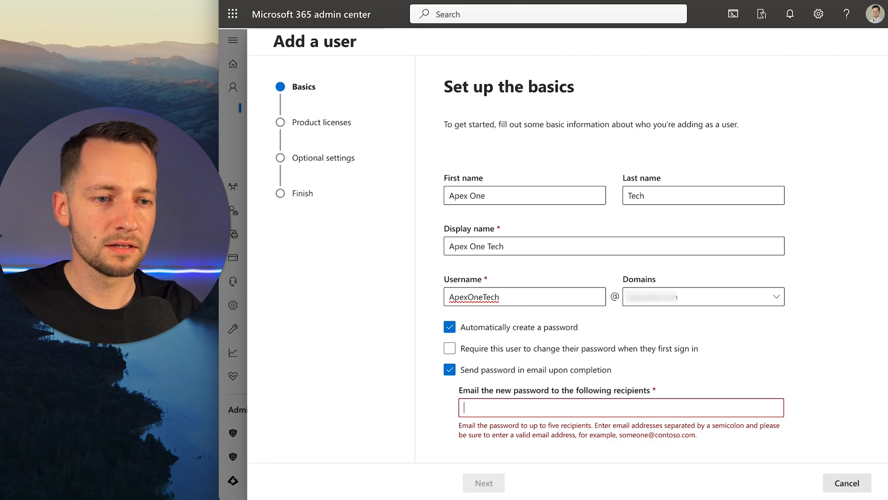
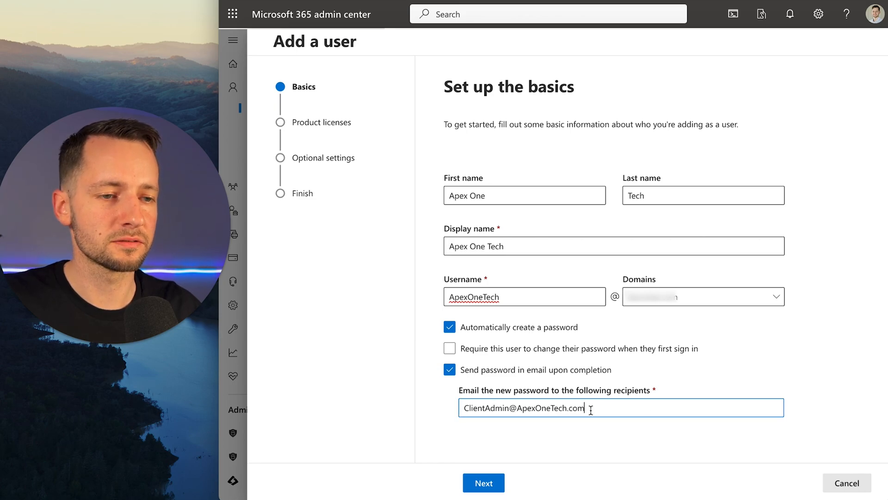
left_click(483, 482)
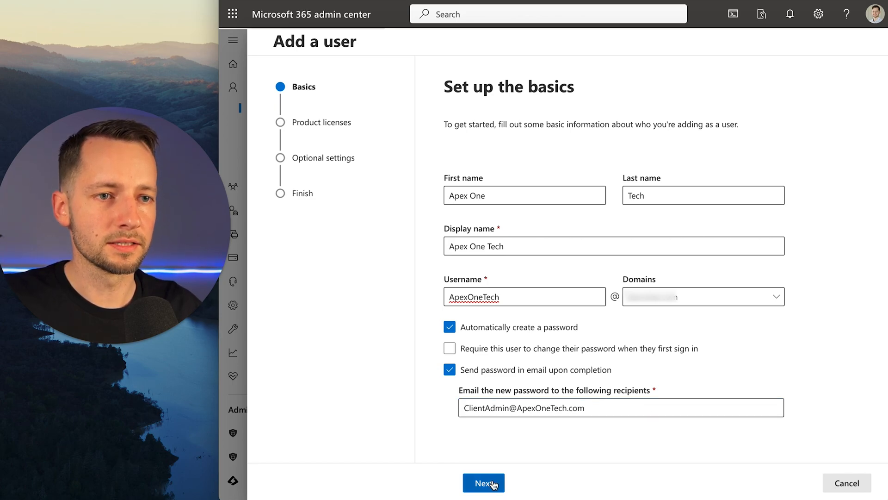
Choose 'Create user without product license' and continue to optional settings.
left_click(483, 483)
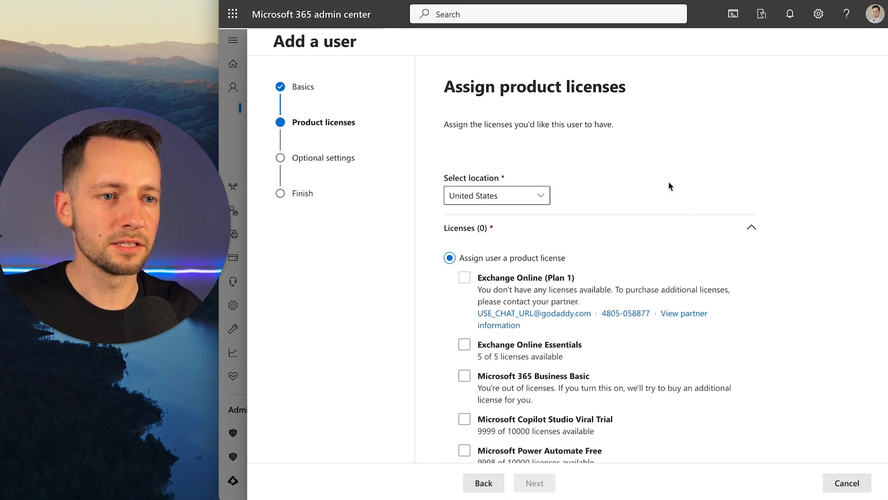
scroll("down", 3)
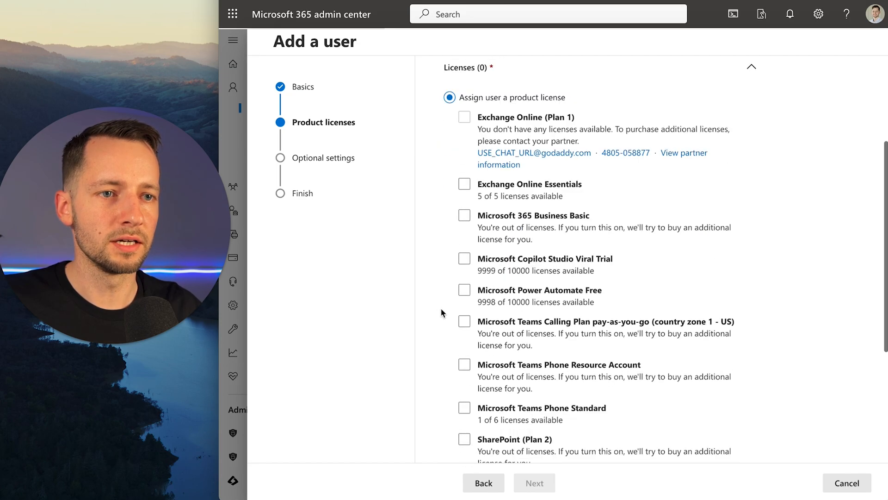
scroll("down", 3)
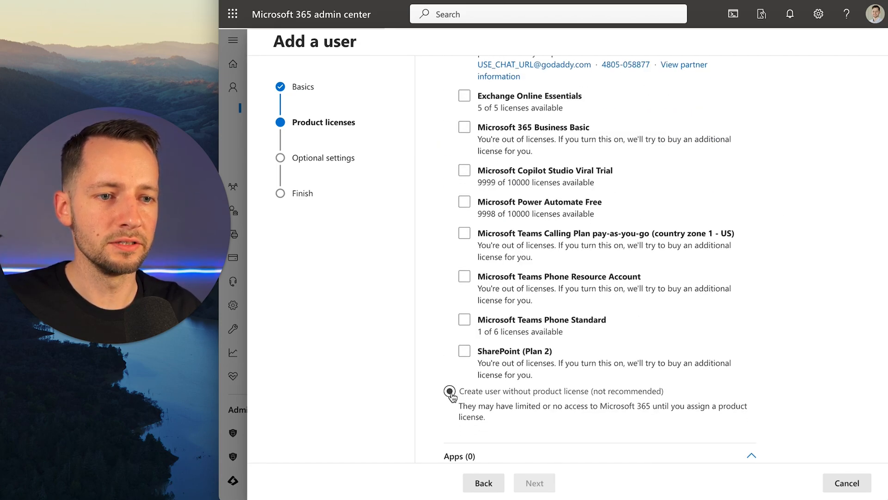
left_click(449, 391)
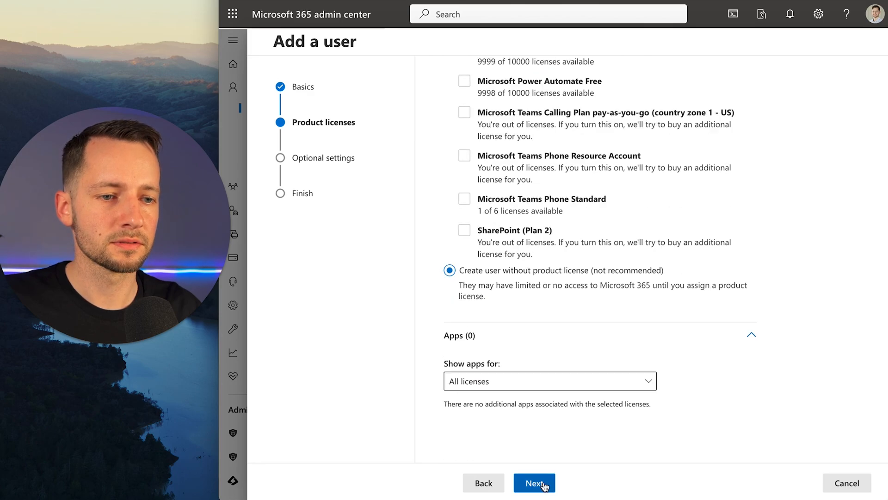
left_click(533, 483)
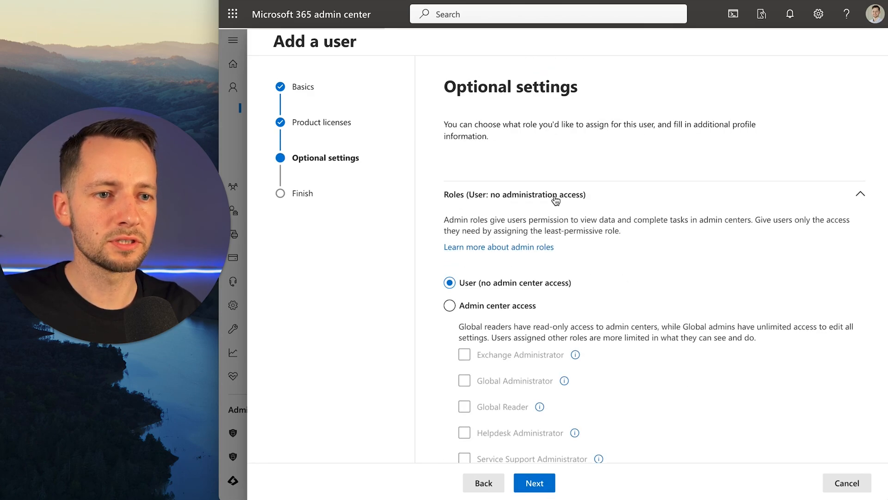
Leave roles and profile info at defaults, review and finish adding the user.
left_click(859, 193)
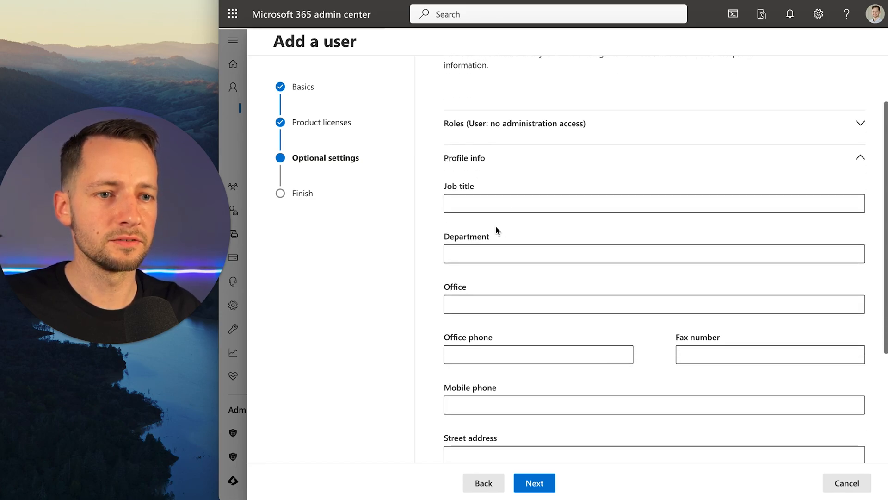
scroll("up", 3)
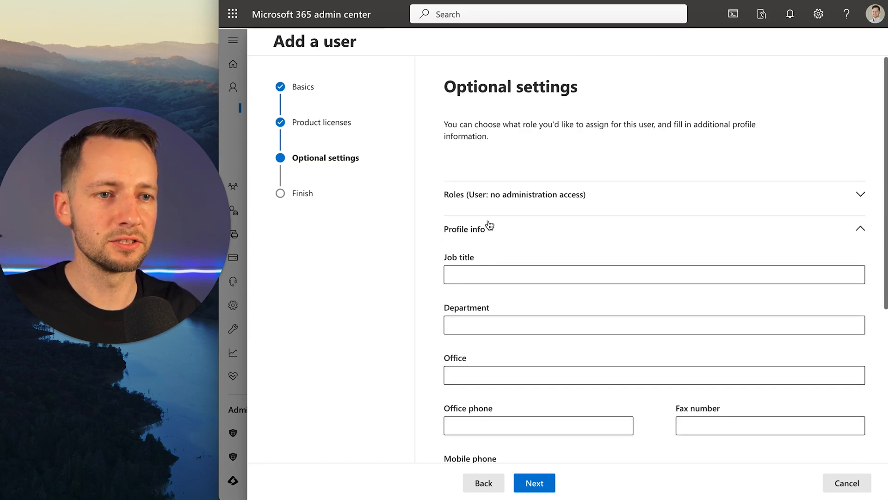
left_click(533, 483)
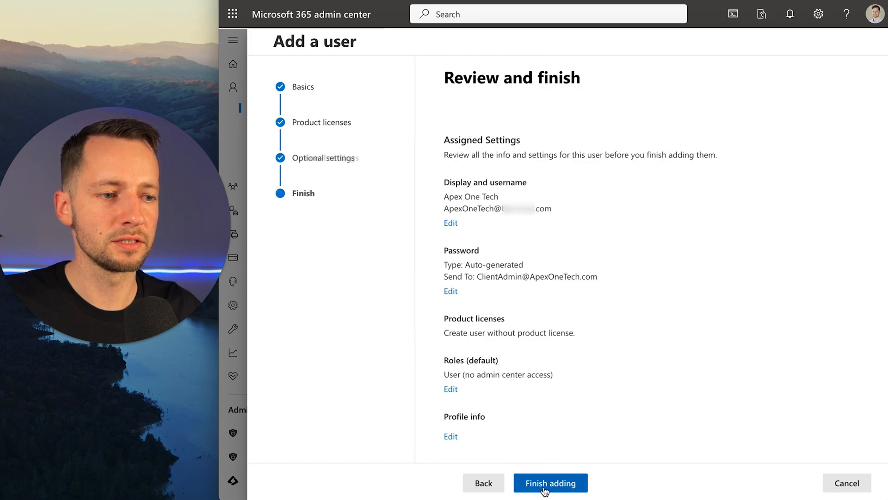
mouse_move(589, 465)
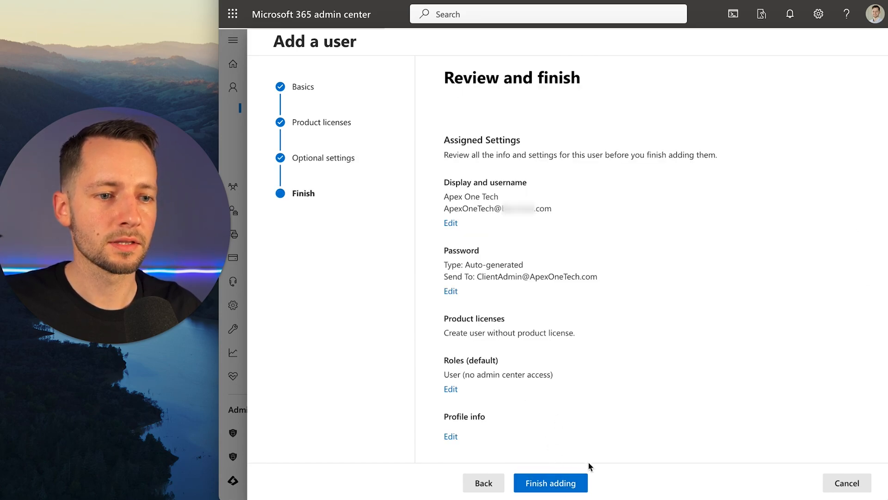
left_click(550, 482)
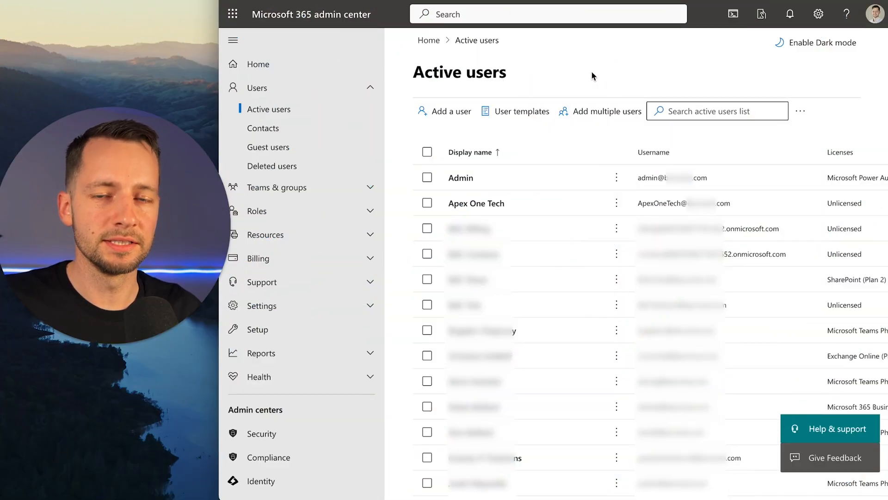
mouse_move(279, 89)
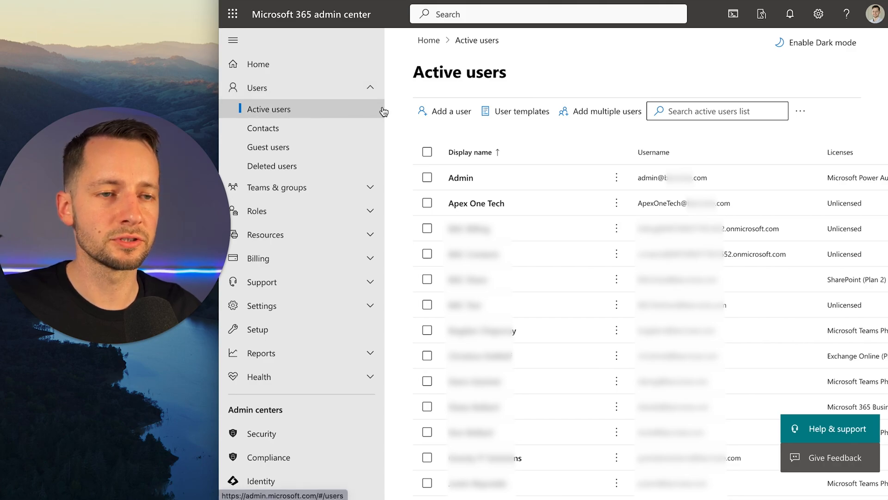
mouse_move(400, 200)
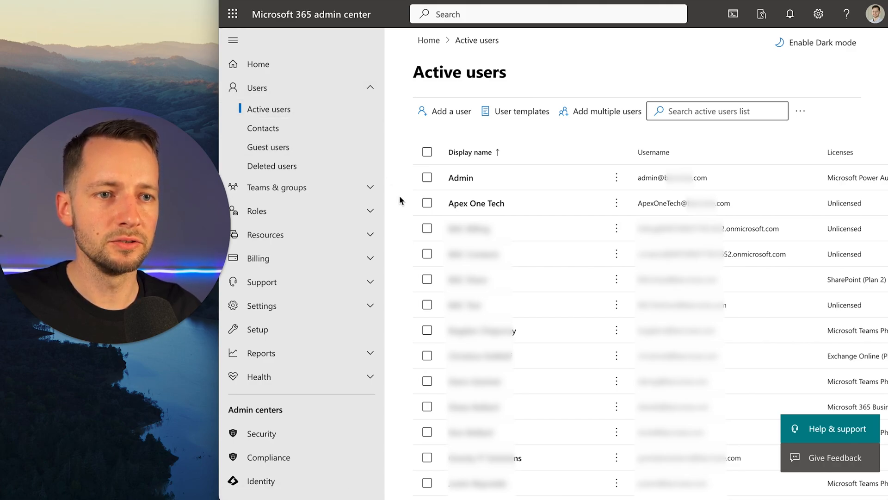
Select Apex One Tech in Active users and show its more-actions menu.
left_click(427, 203)
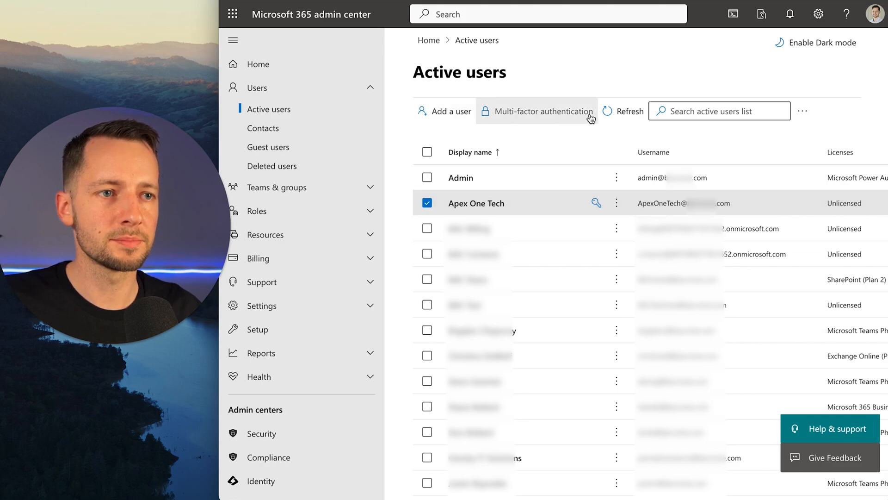
mouse_move(736, 110)
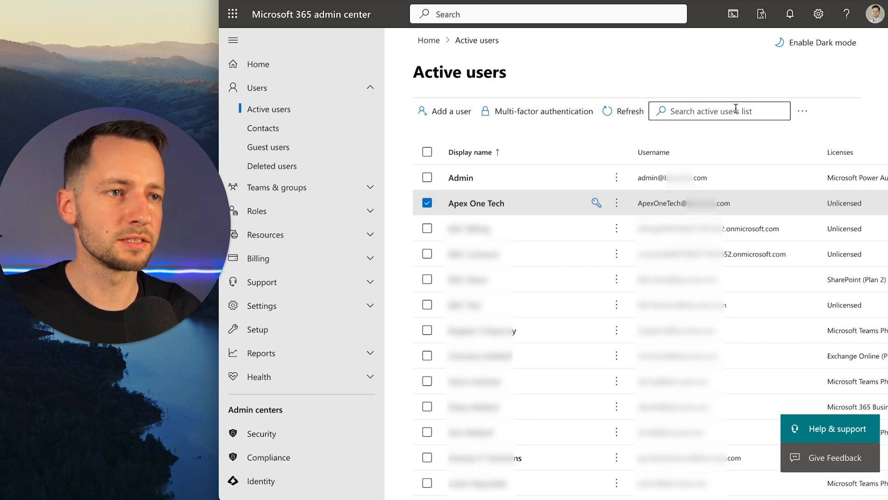
left_click(802, 110)
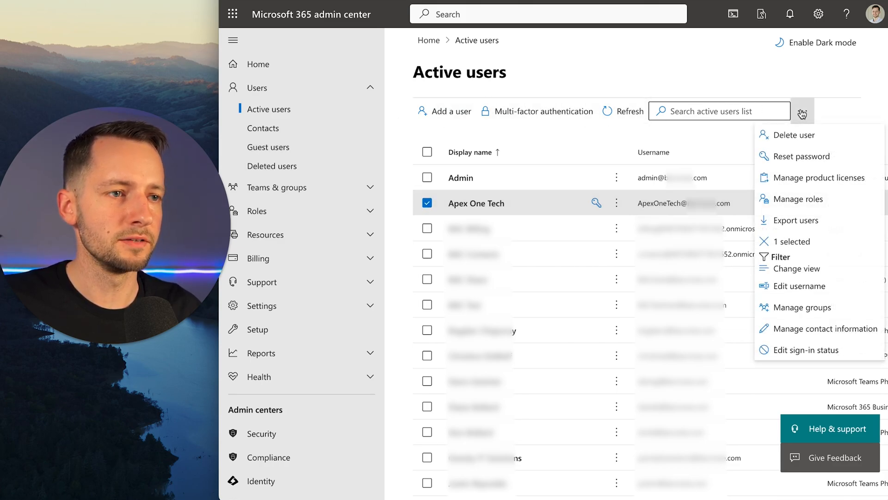
mouse_move(799, 198)
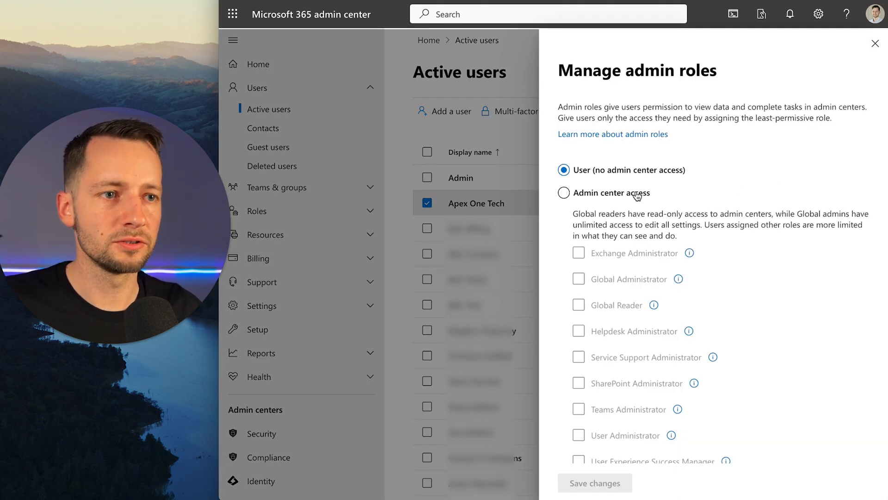
Grant admin center access and toggle the Global and Exchange Administrator roles.
left_click(564, 193)
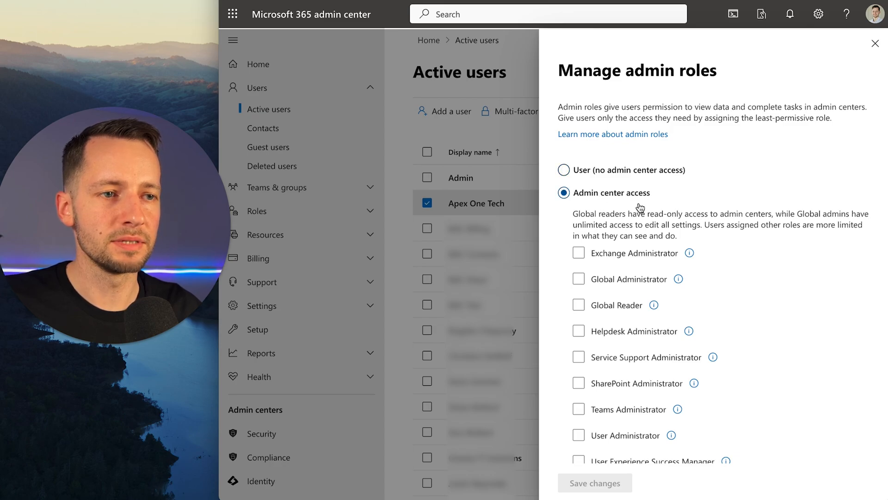
mouse_move(675, 210)
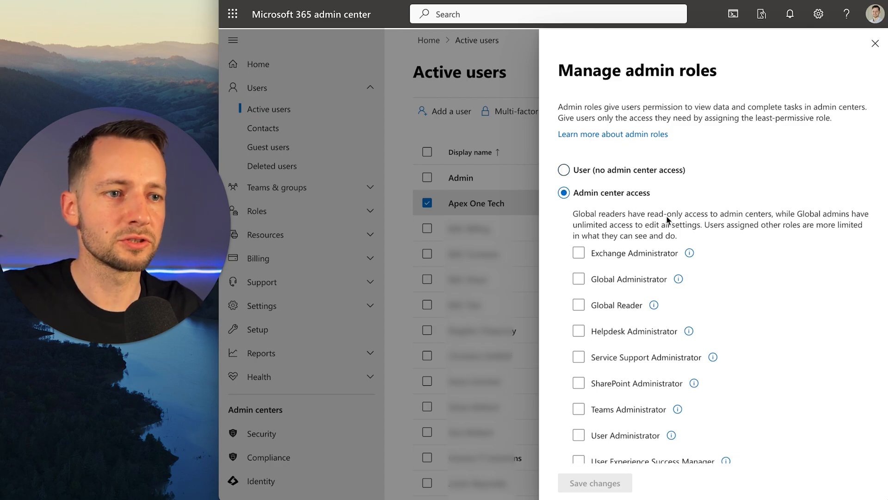
left_click(578, 279)
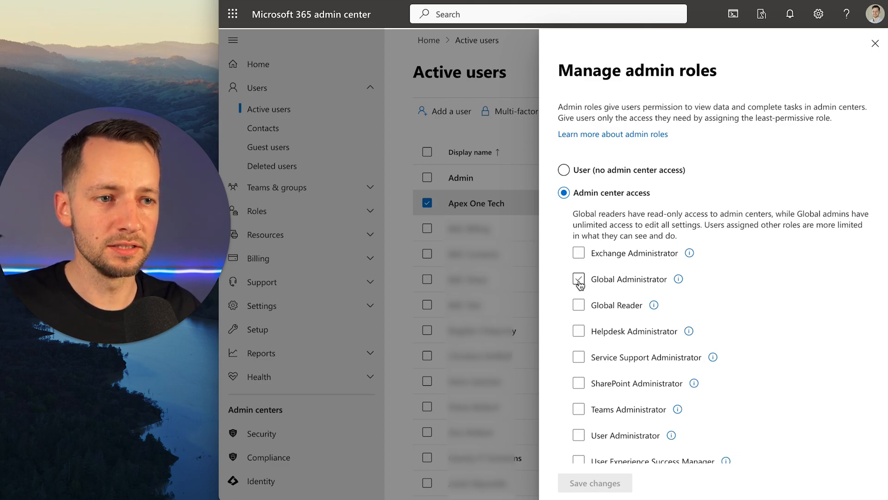
left_click(579, 278)
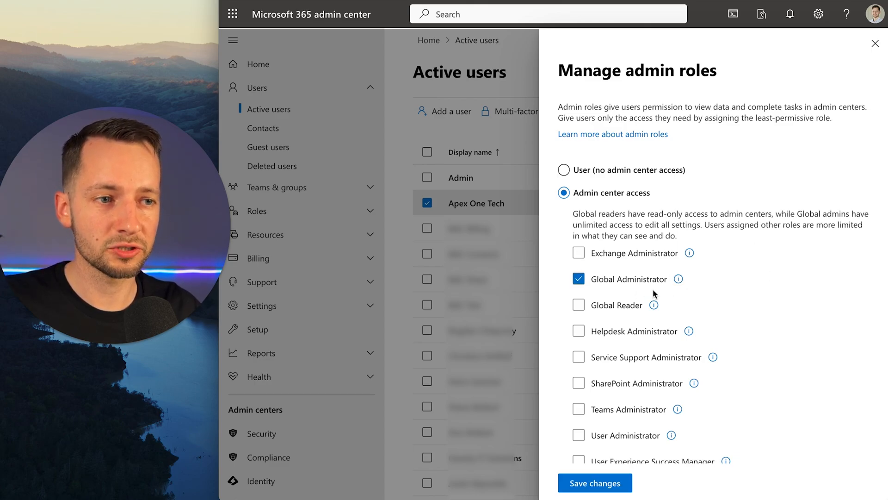
mouse_move(680, 279)
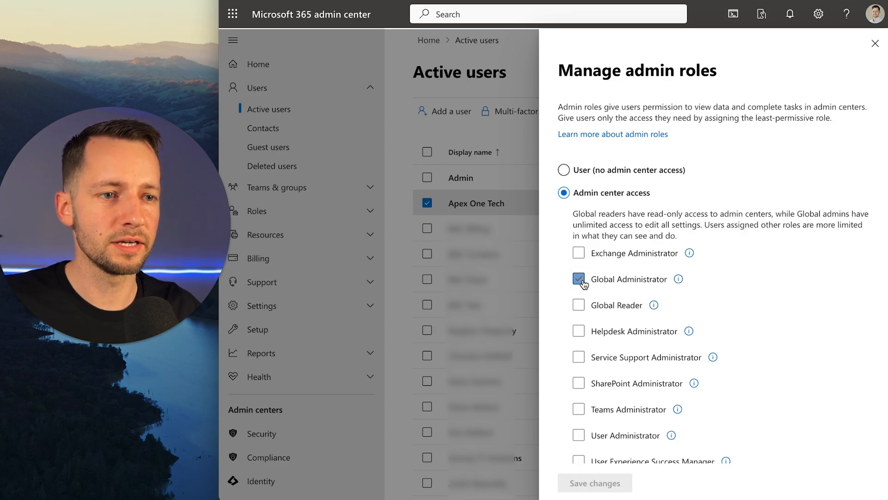
left_click(578, 278)
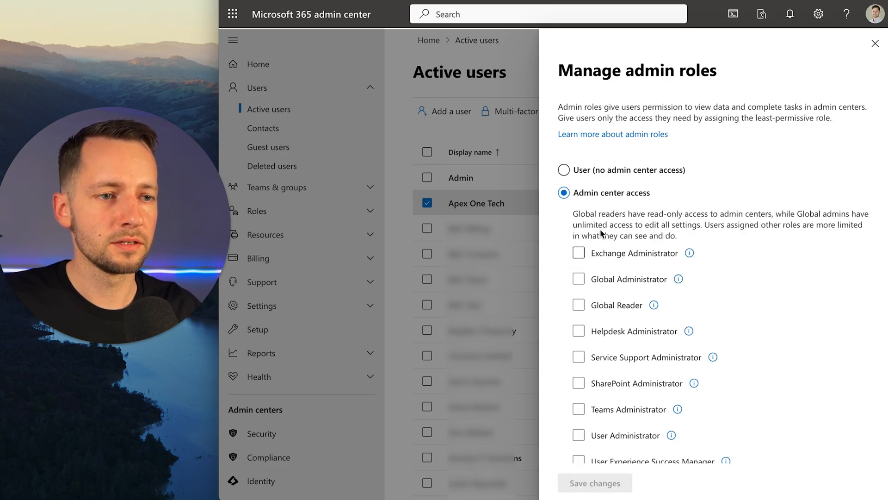
left_click(578, 253)
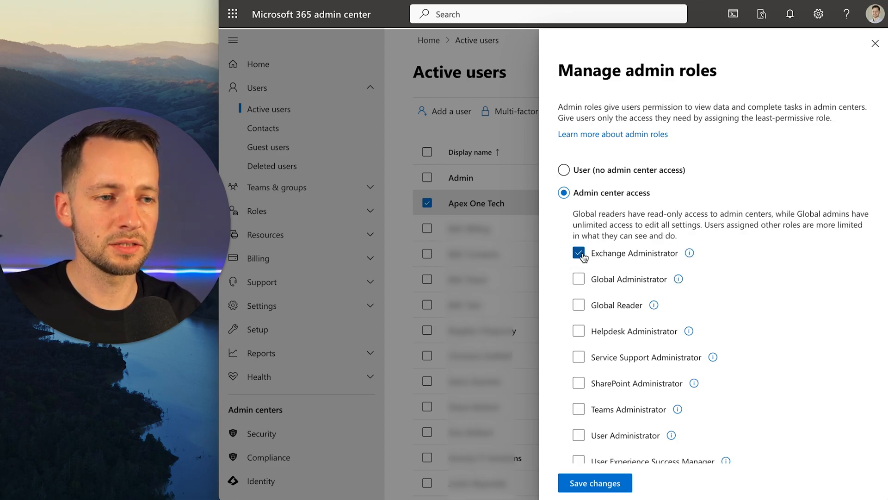
left_click(579, 253)
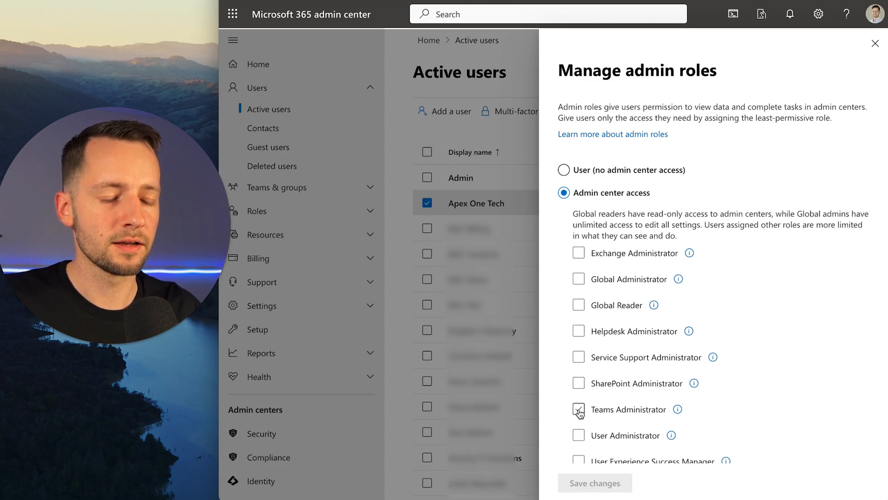
Settle the roles on Global Administrator only, clearing Teams Administrator.
left_click(578, 408)
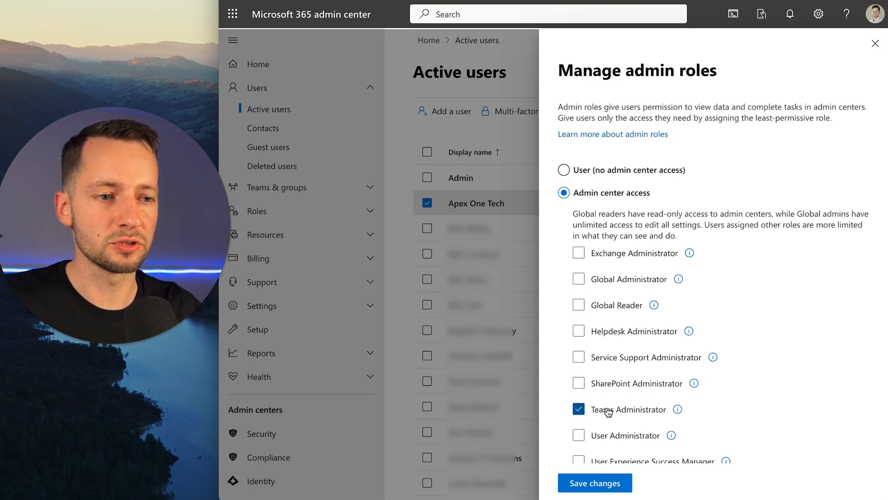
left_click(578, 357)
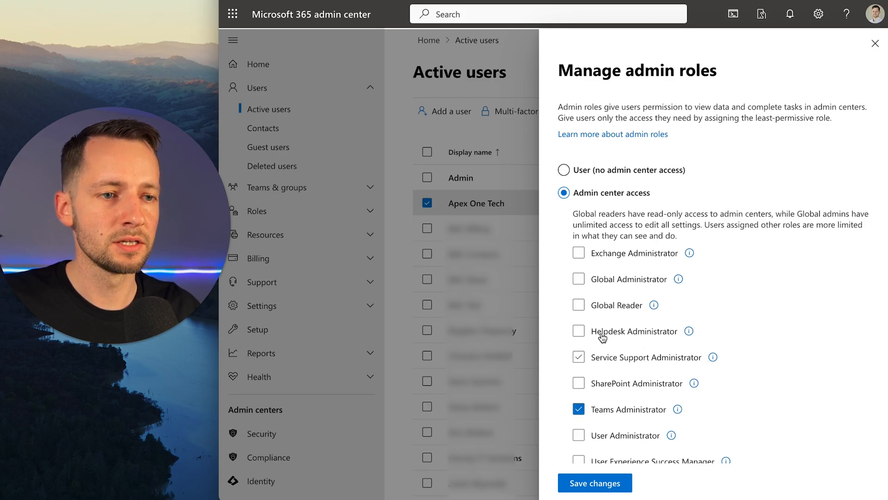
left_click(579, 279)
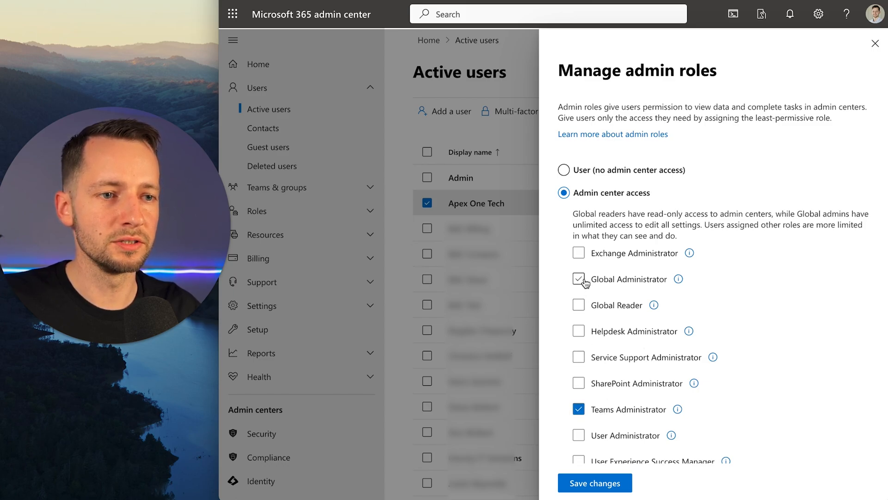
left_click(578, 279)
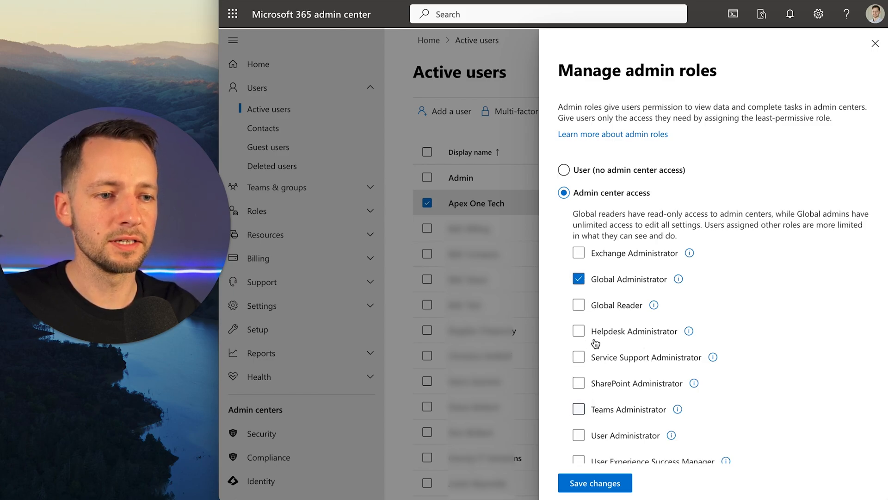
mouse_move(679, 279)
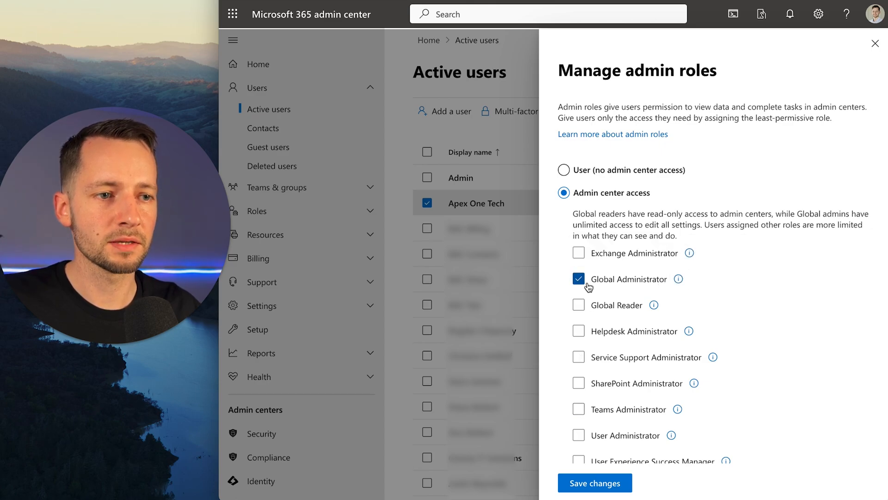
Save the updated admin roles for Apex One Tech.
scroll("down", 3)
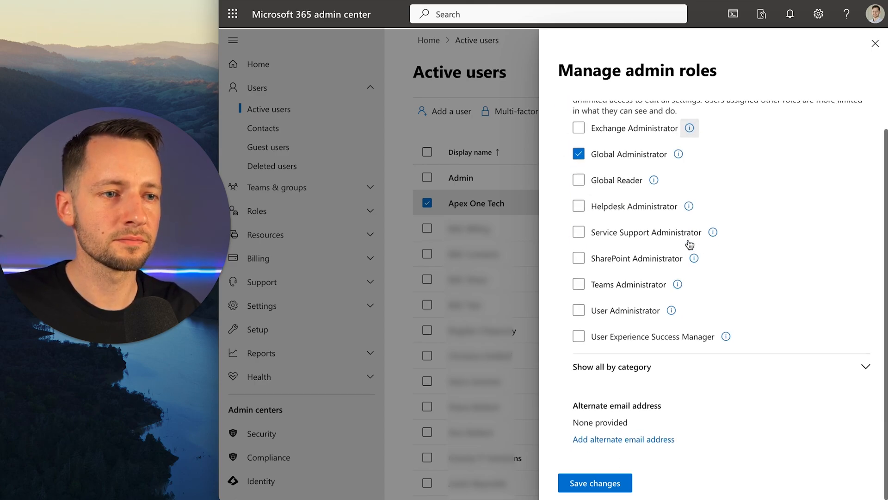
mouse_move(657, 225)
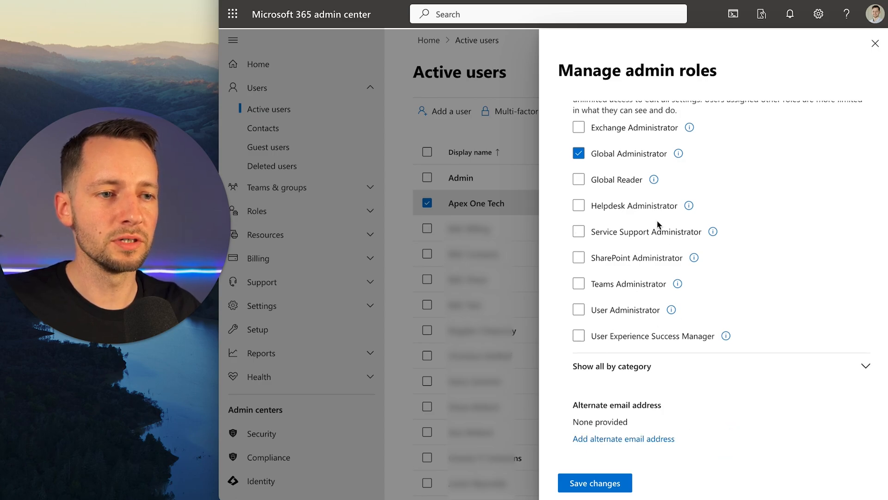
scroll("up", 3)
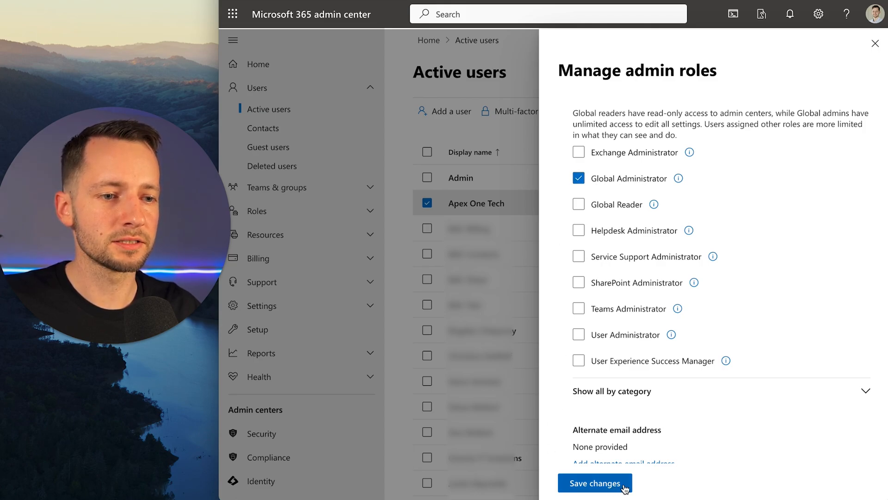
left_click(594, 483)
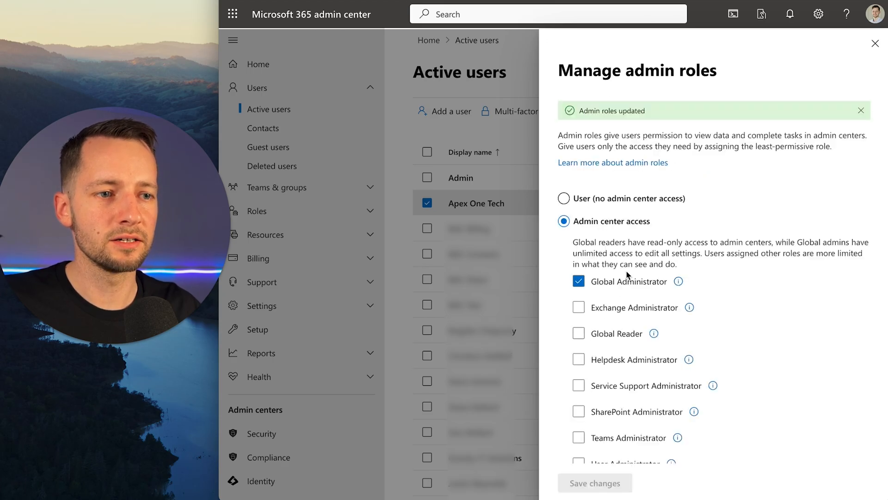
mouse_move(655, 287)
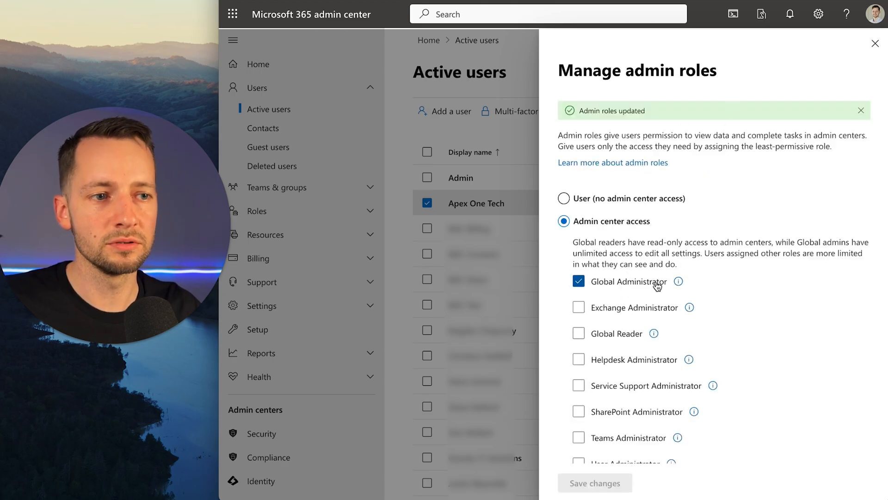
mouse_move(826, 67)
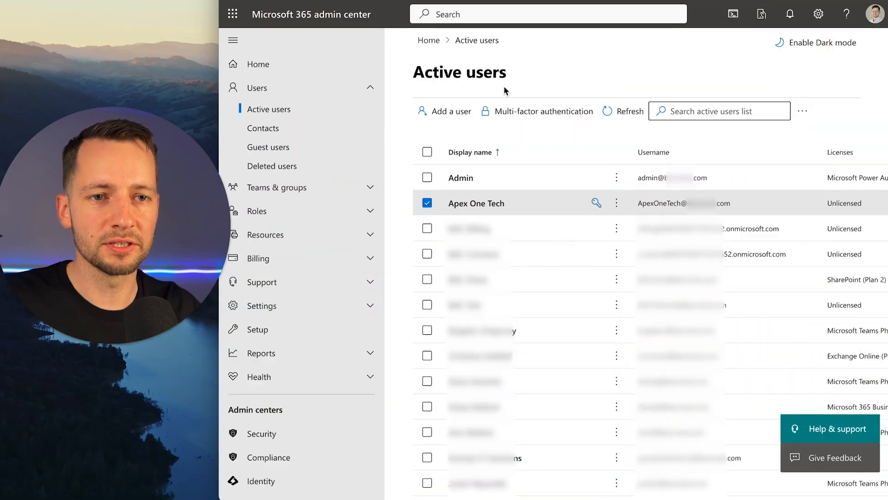
mouse_move(520, 64)
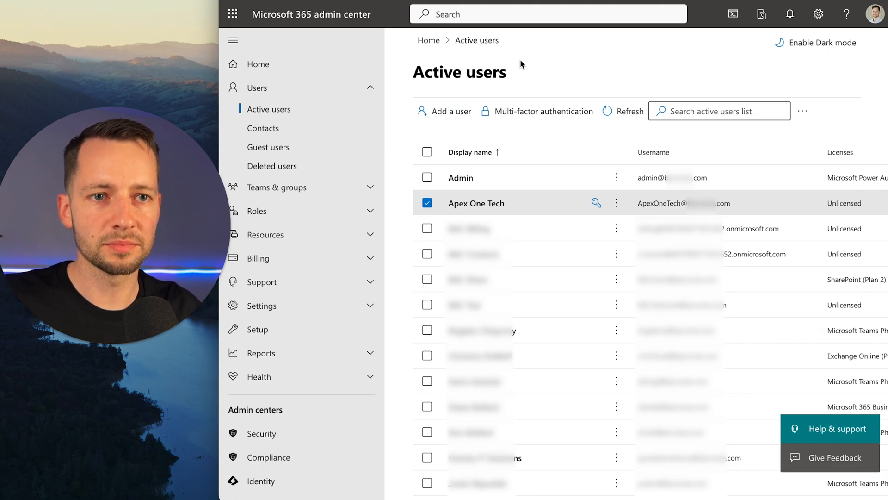
mouse_move(263, 127)
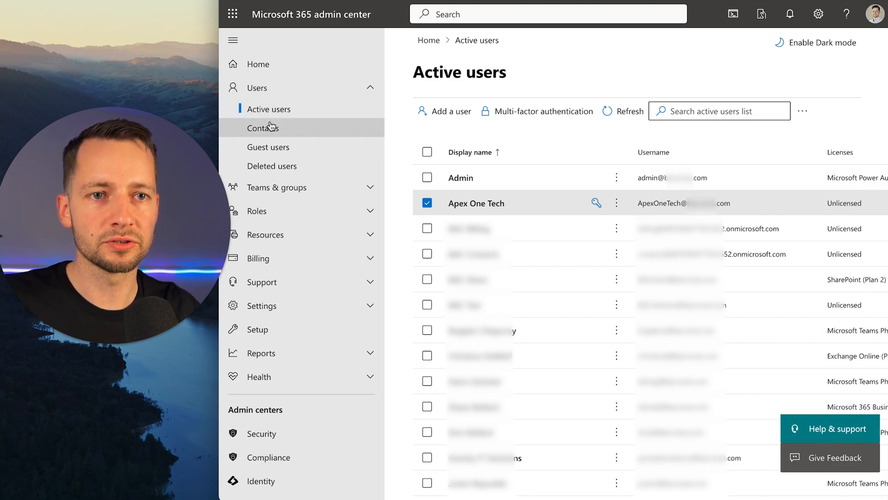
mouse_move(275, 131)
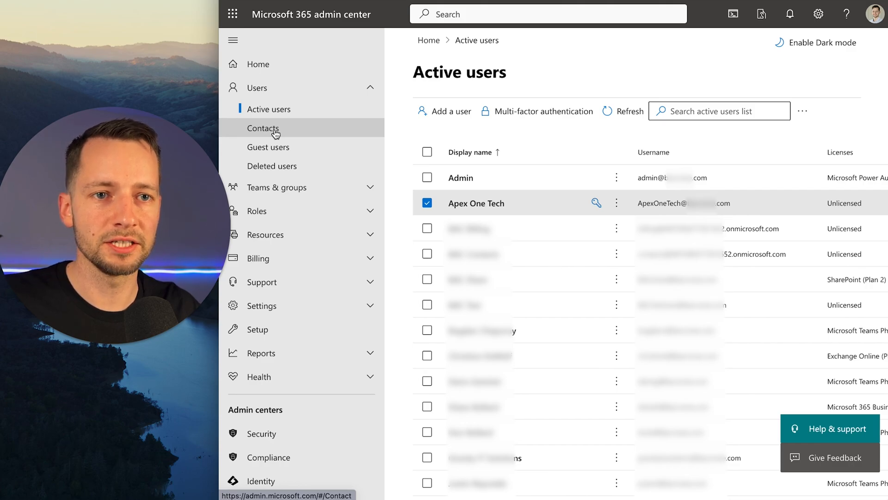
Show the Contacts list under Users.
left_click(263, 128)
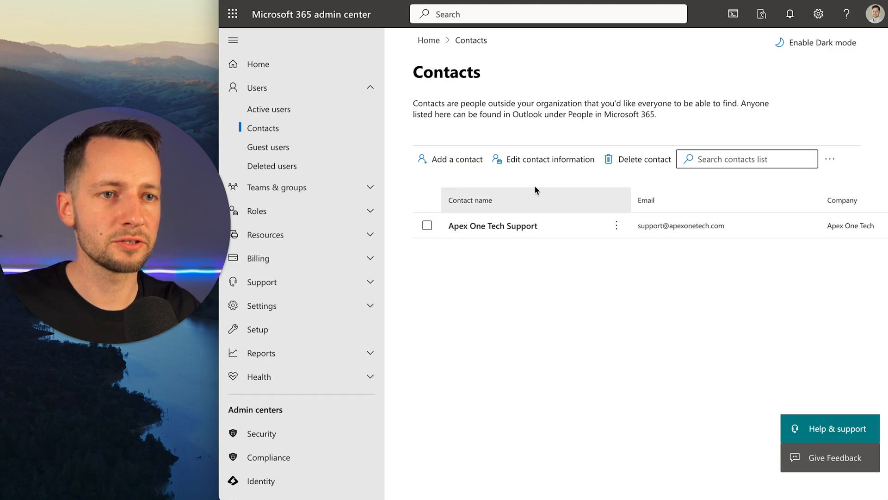
mouse_move(436, 235)
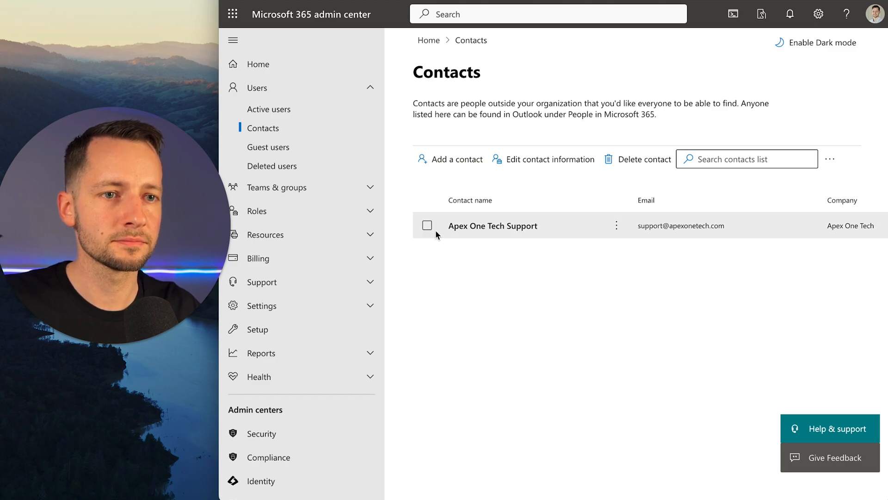
left_click(455, 159)
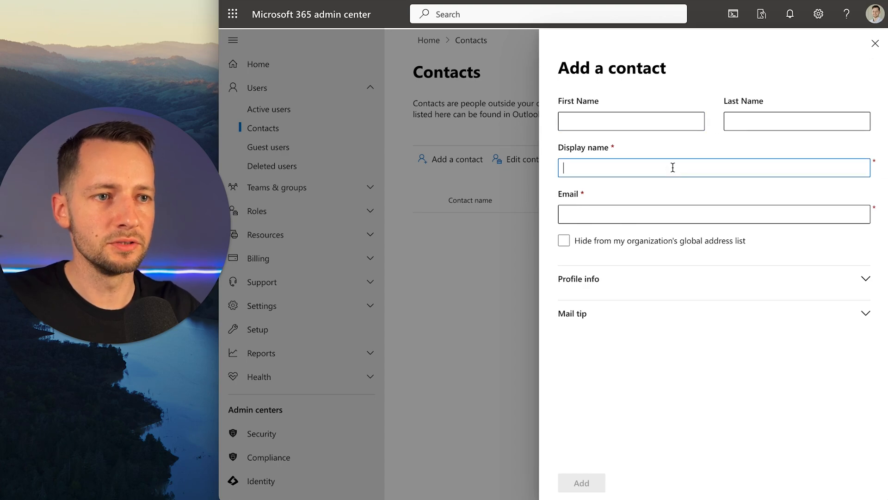
type("Apex One")
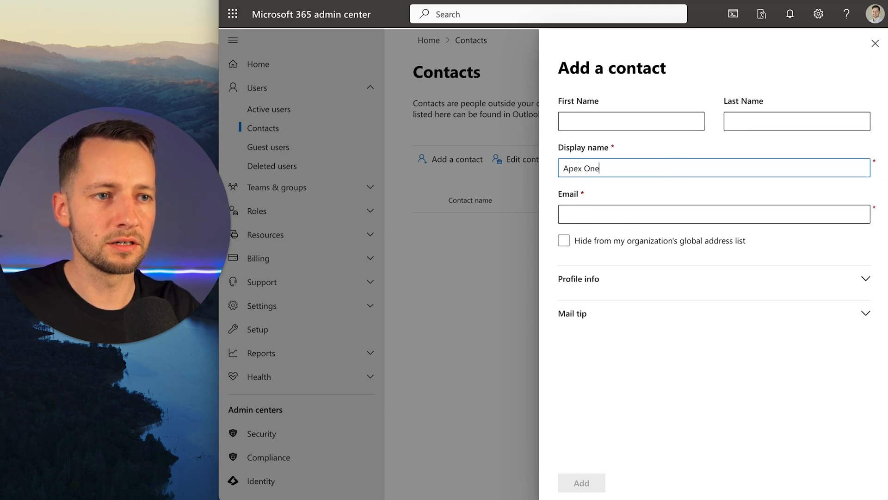
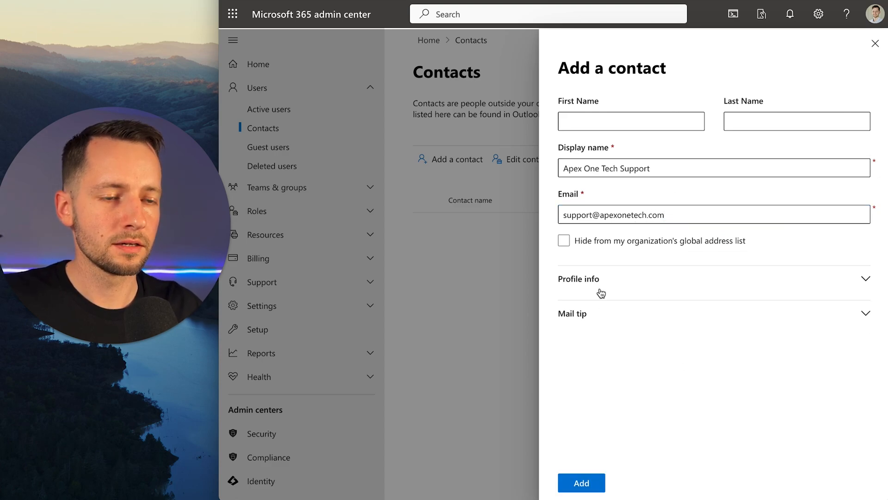
left_click(579, 278)
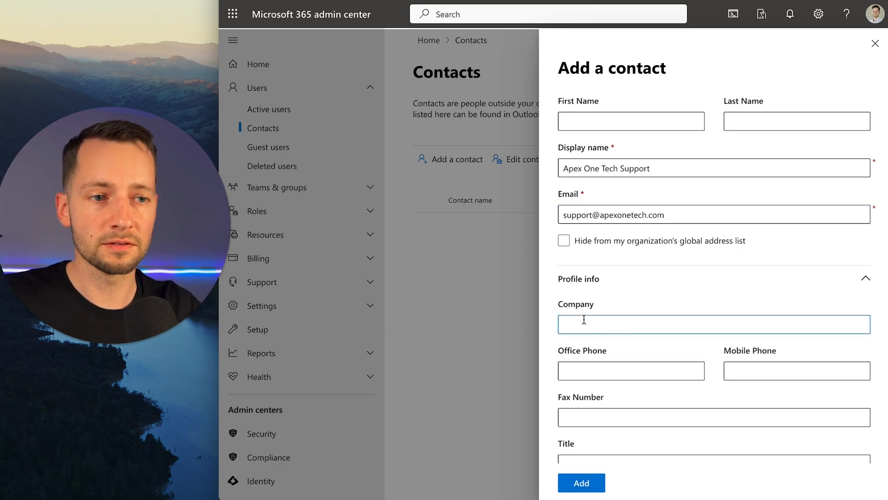
type("Apex One Tec")
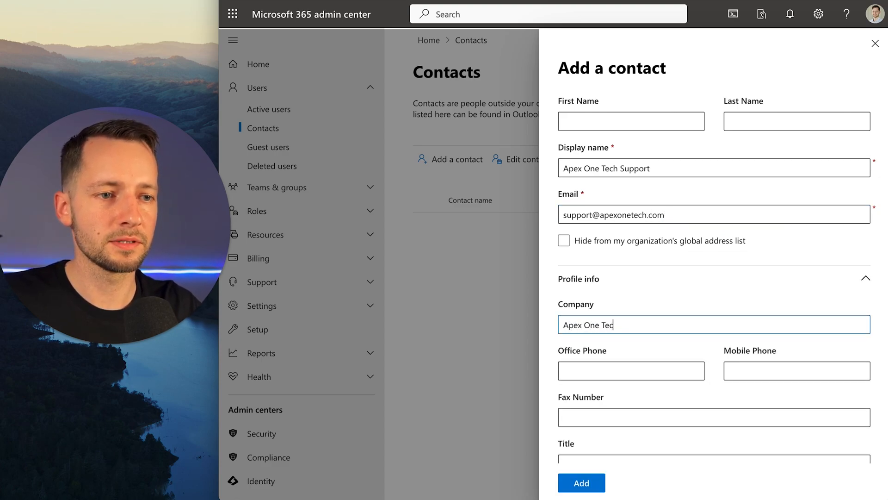
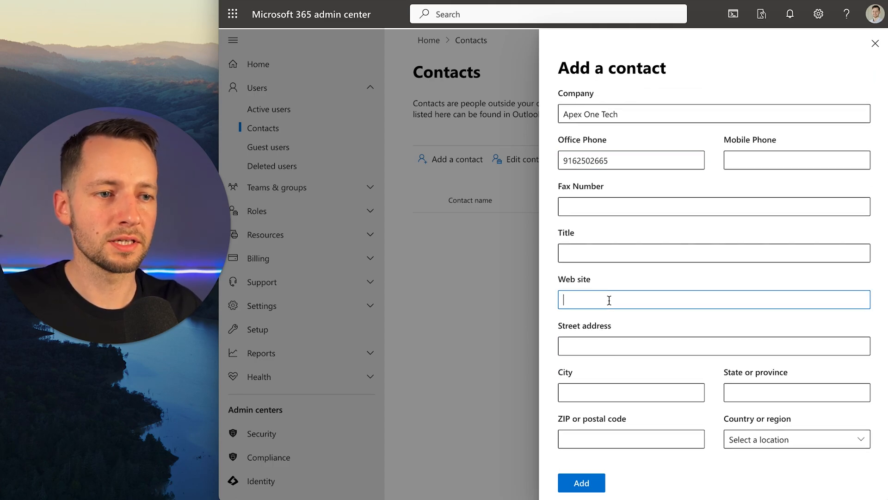
type("apexonetech")
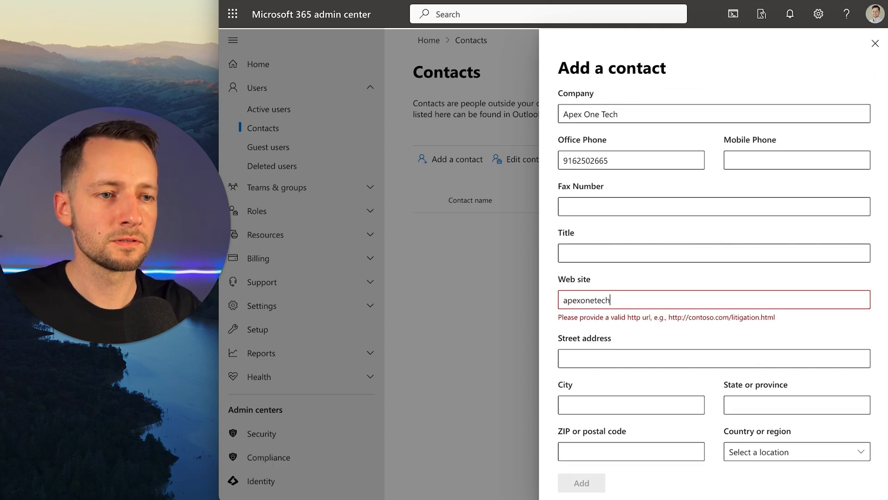
type(".com")
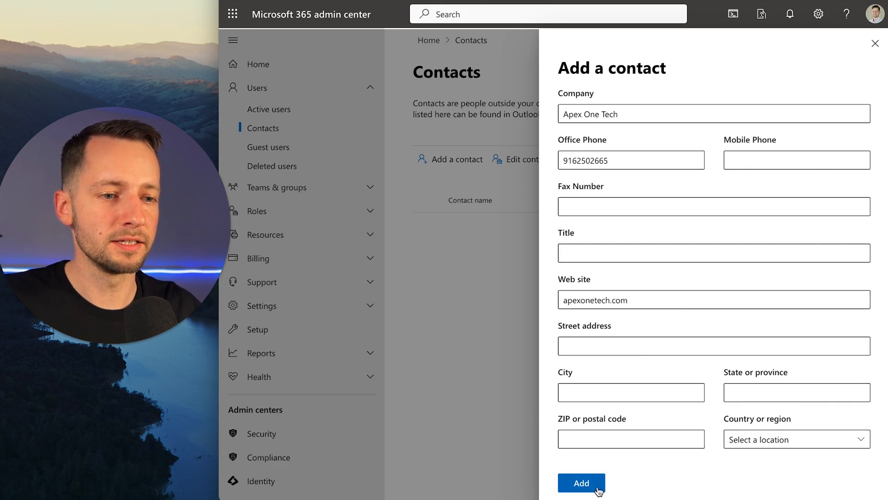
left_click(580, 483)
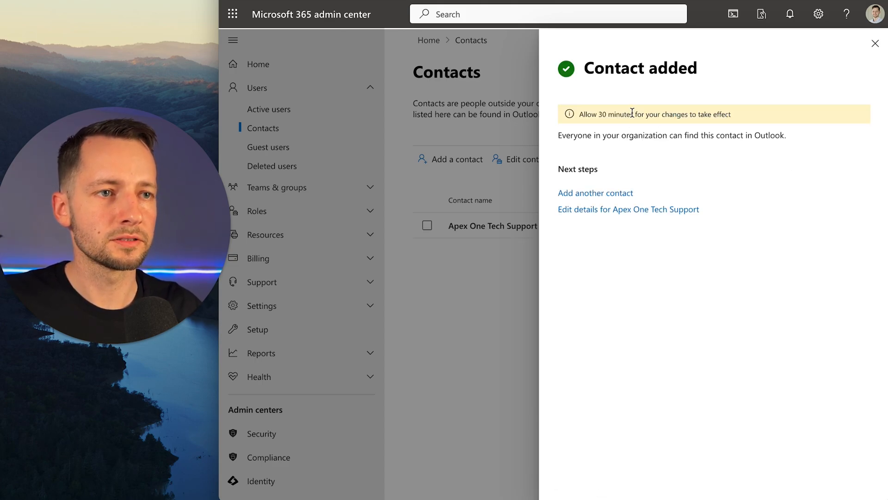
left_click(875, 43)
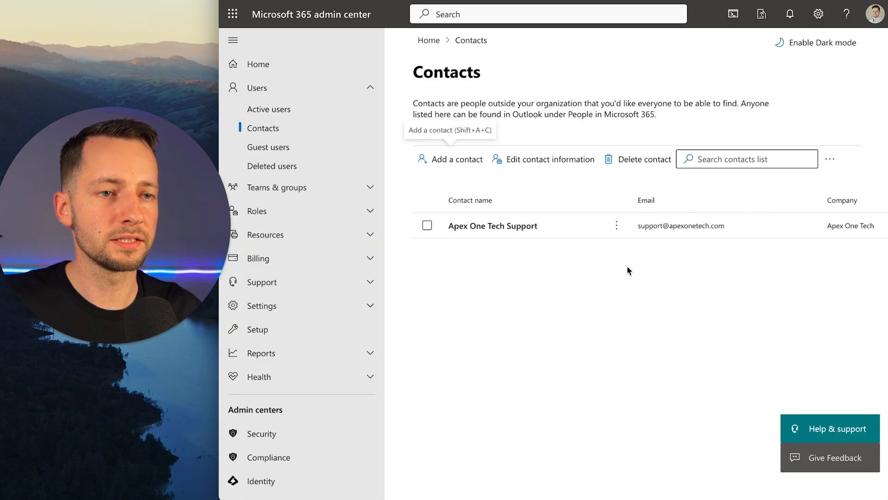
mouse_move(524, 272)
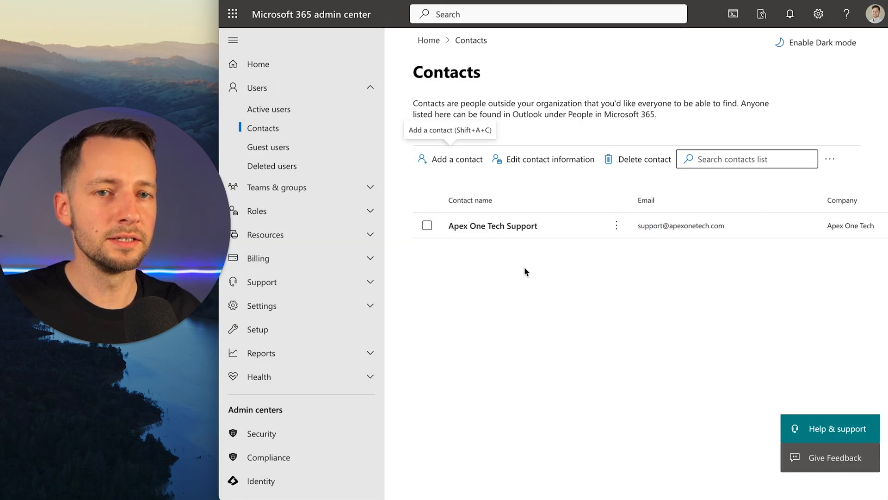